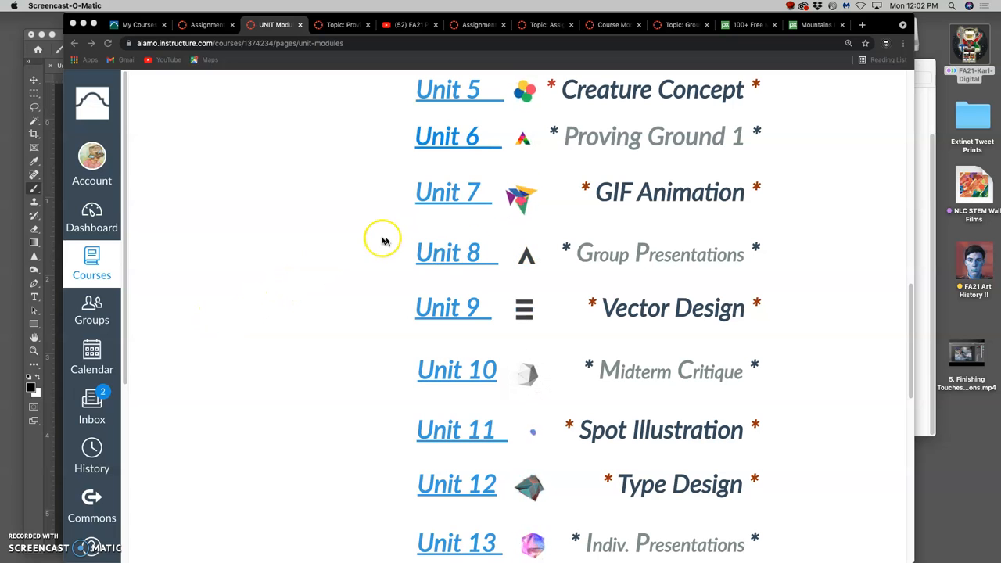
mouse_move(373, 209)
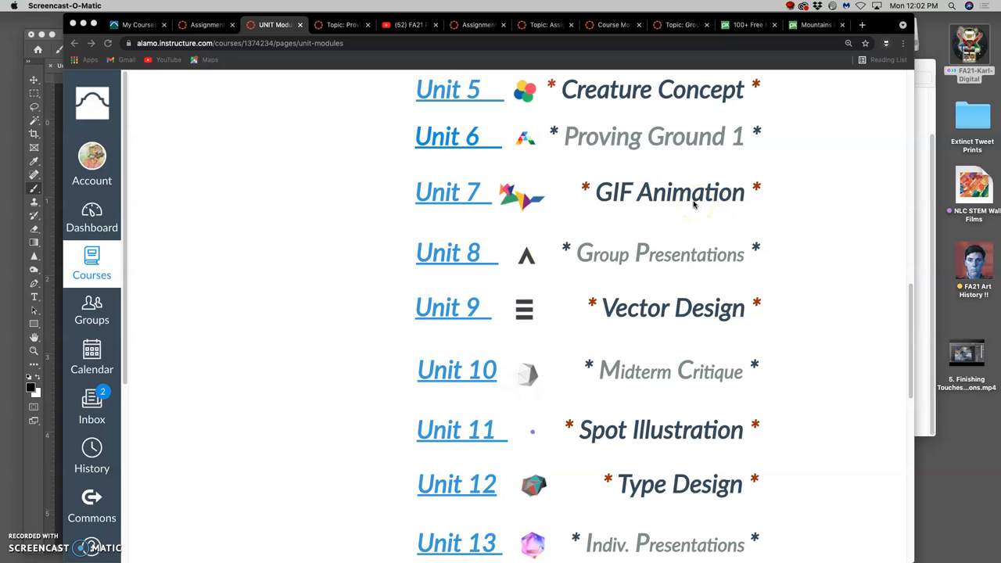
Step: Open the Unit 7 GIF Animation Transformation overview from the unit modules list
click(452, 193)
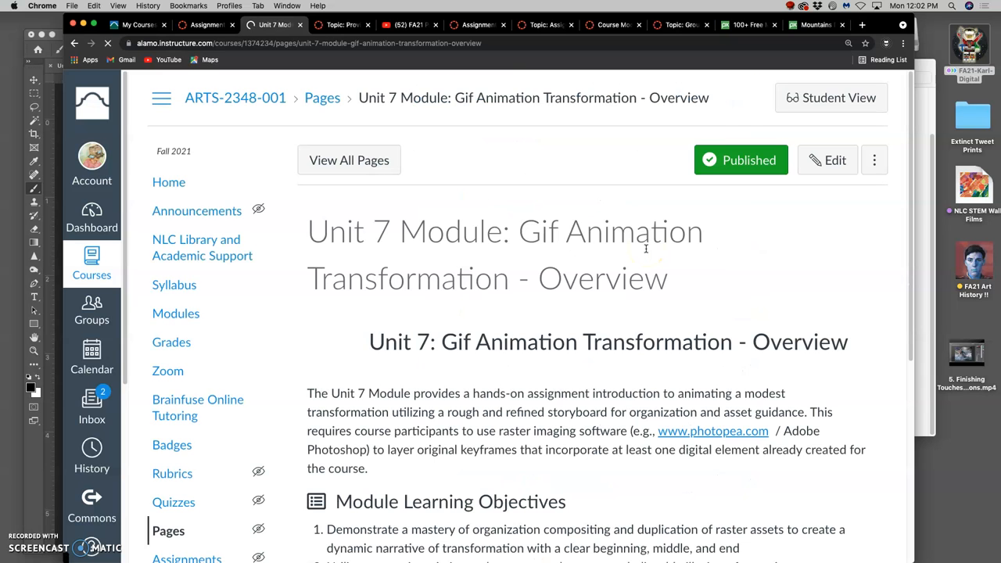
scroll(down, 3)
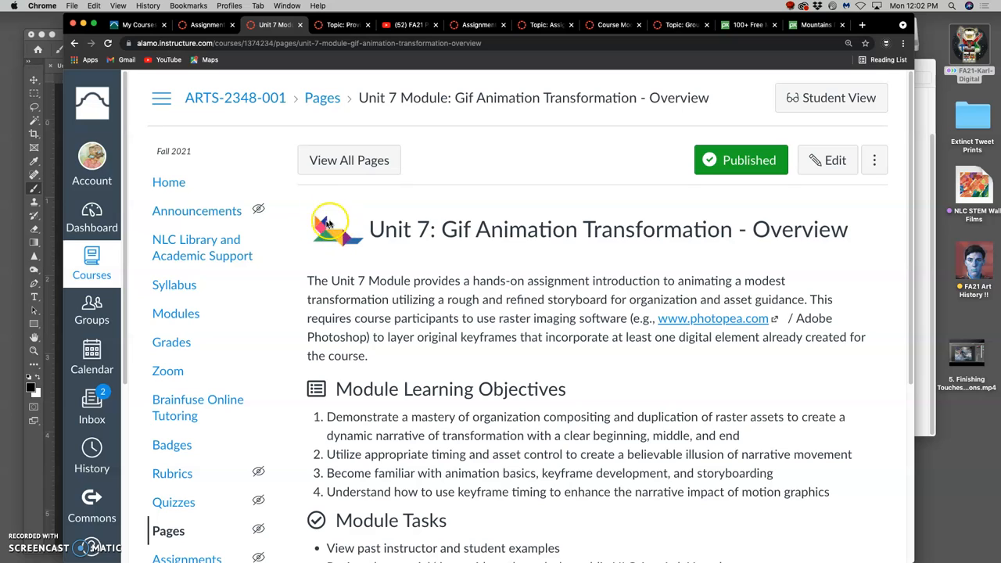
mouse_move(385, 295)
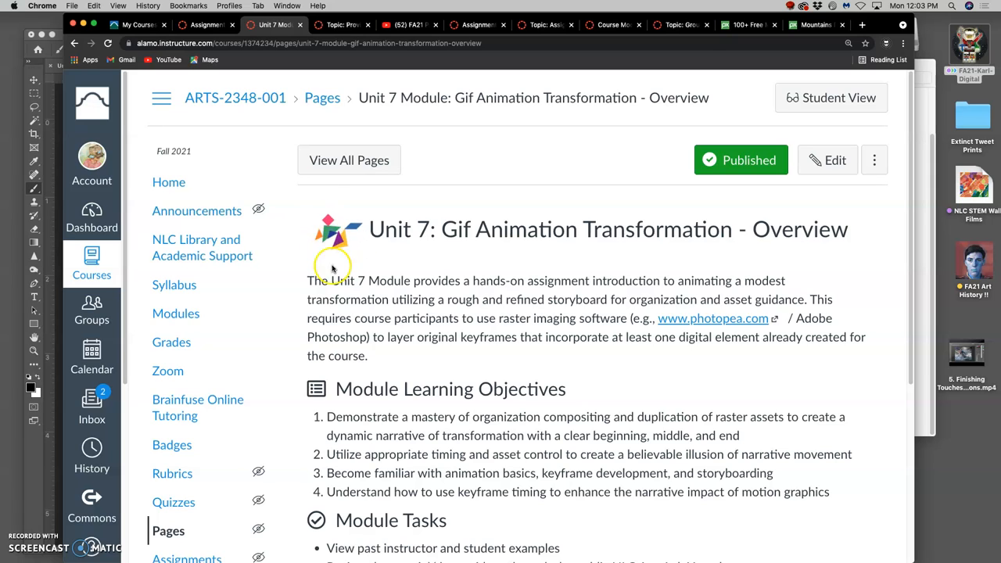
mouse_move(446, 263)
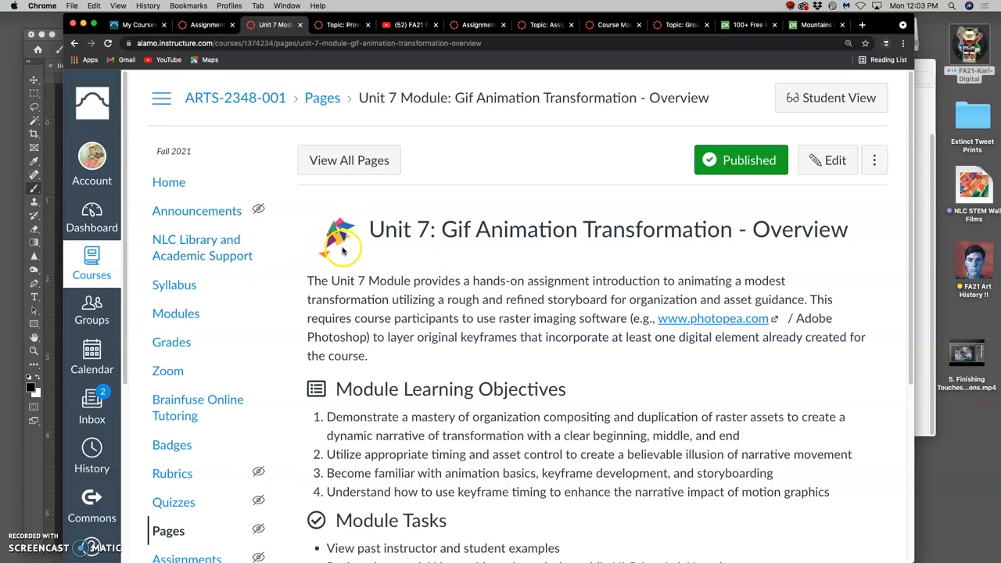
mouse_move(342, 250)
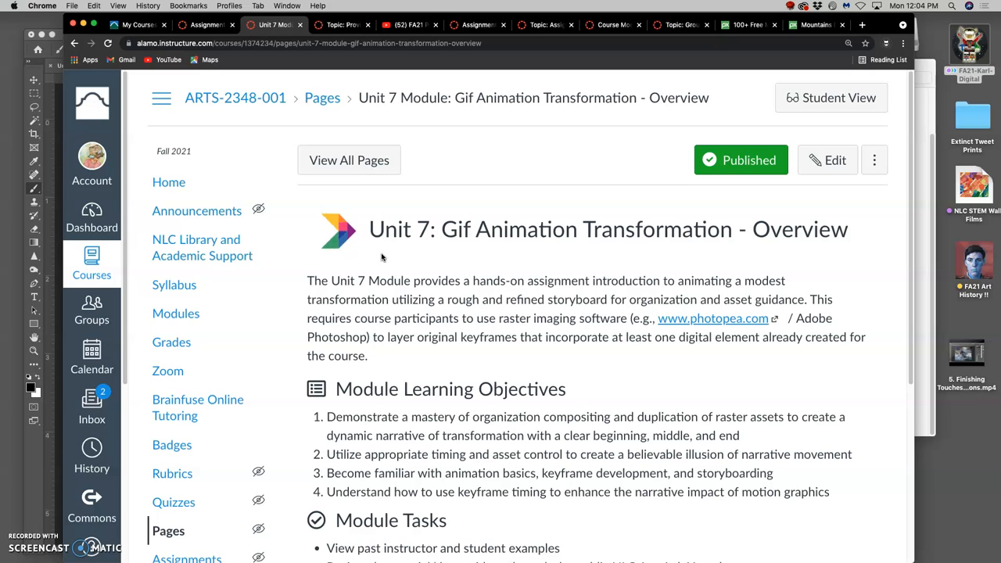
mouse_move(739, 313)
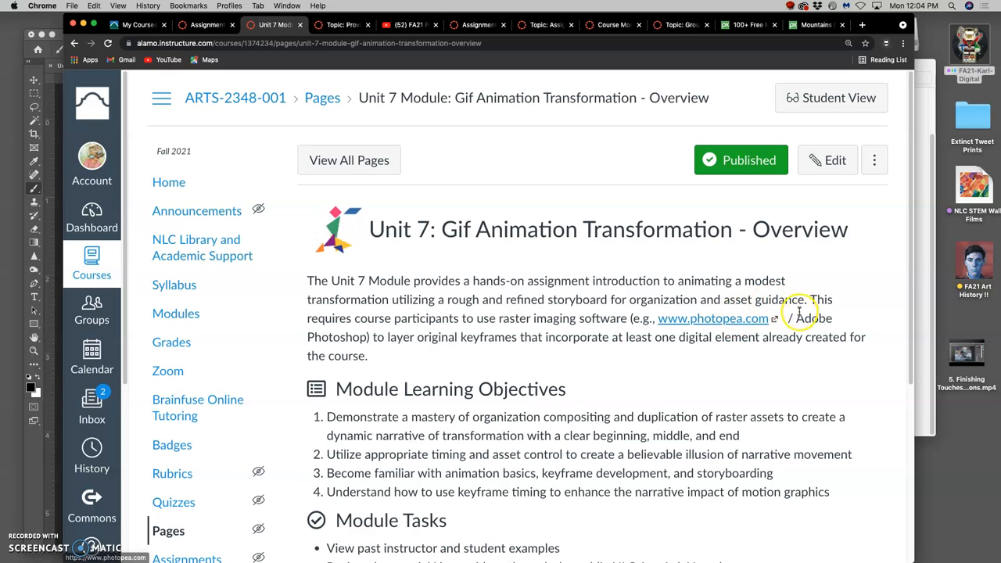
mouse_move(407, 335)
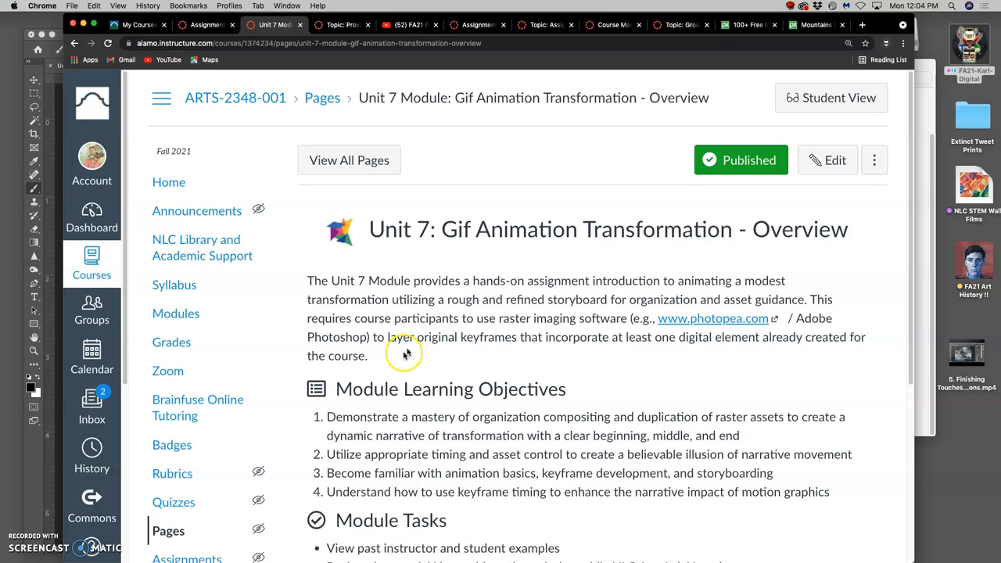
mouse_move(380, 349)
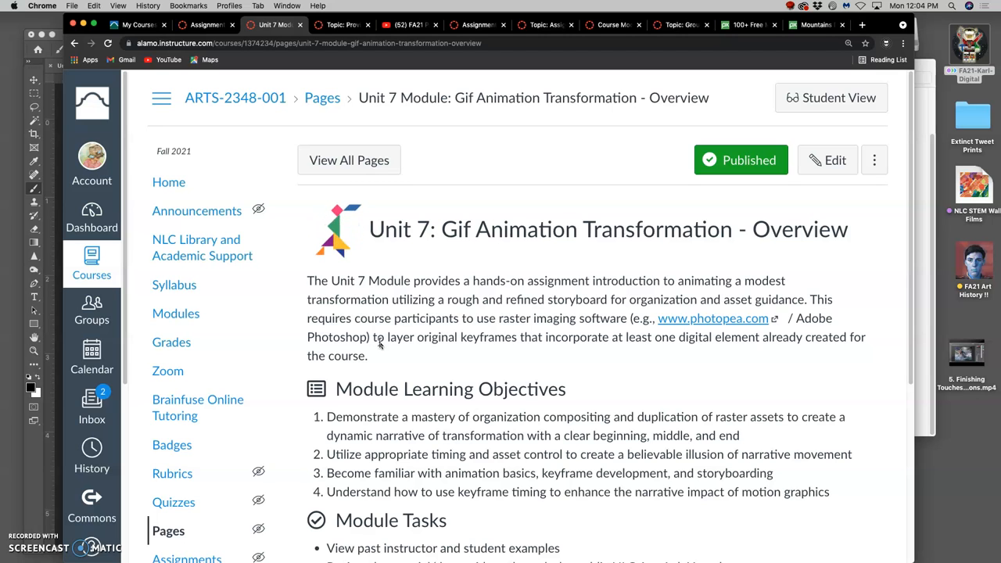
scroll(down, 3)
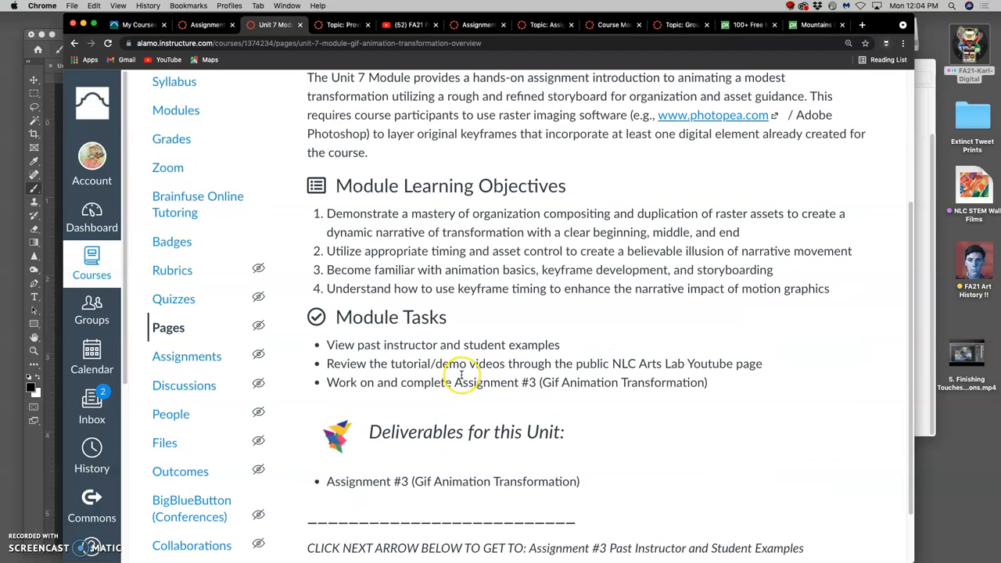
scroll(up, 3)
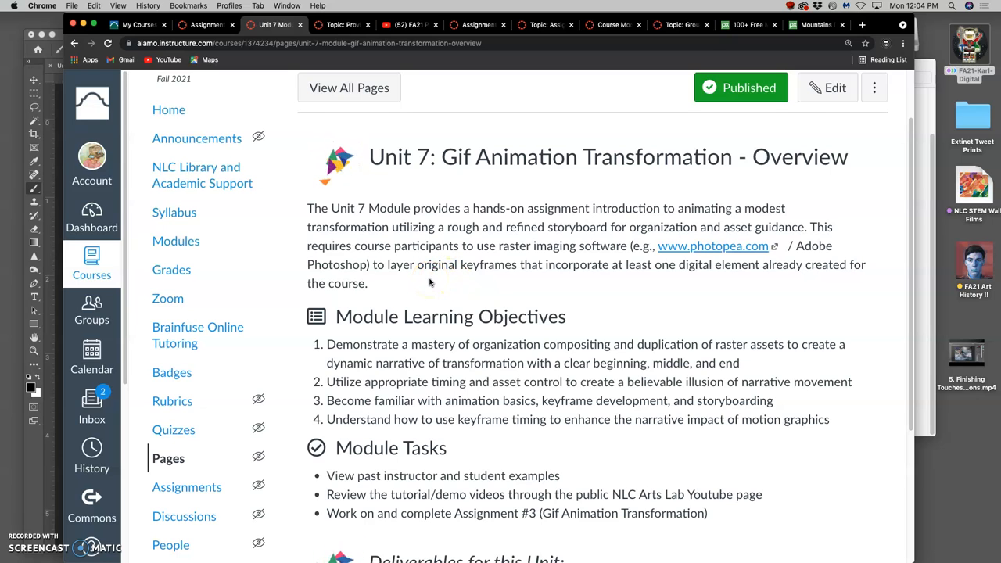
mouse_move(522, 280)
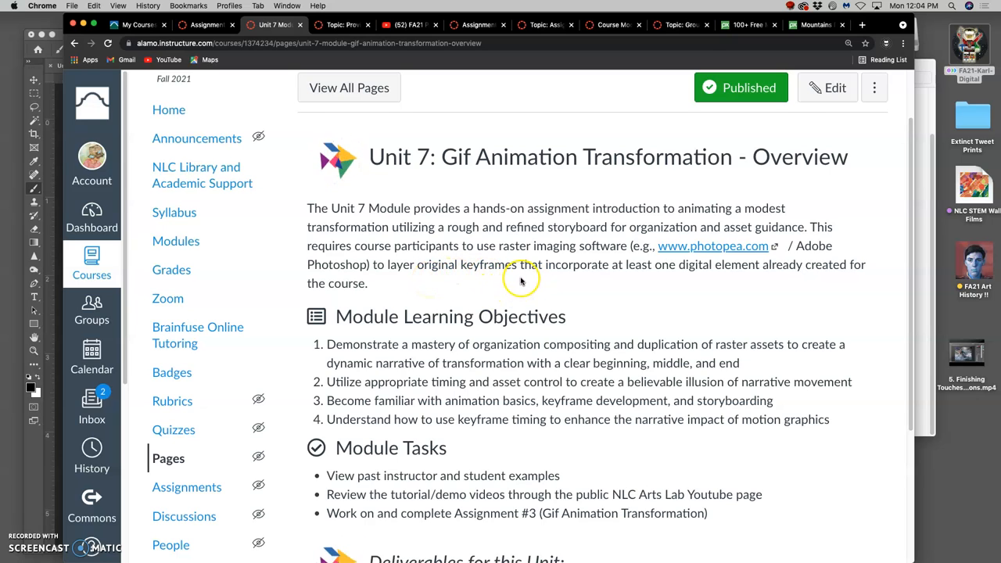
mouse_move(775, 374)
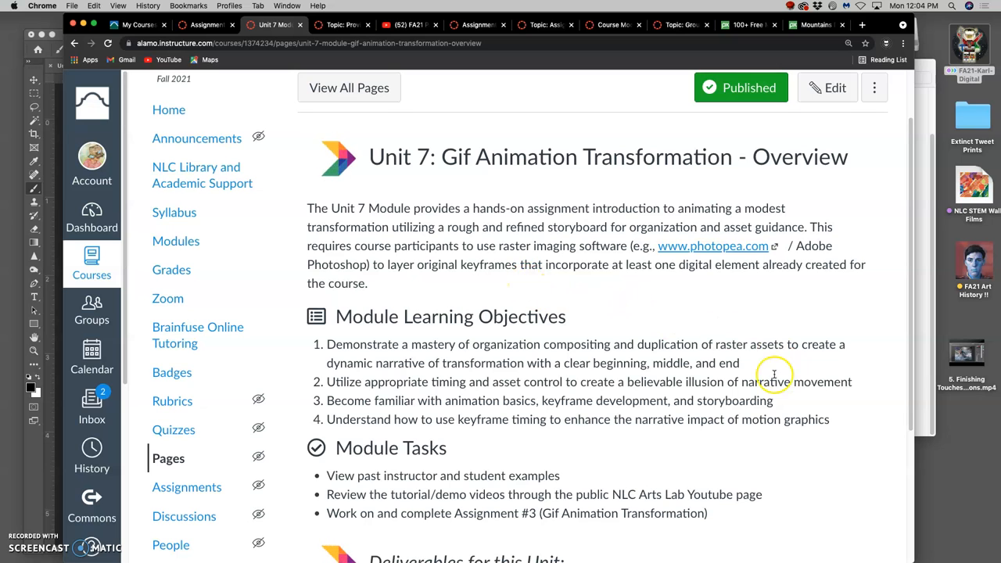
scroll(down, 3)
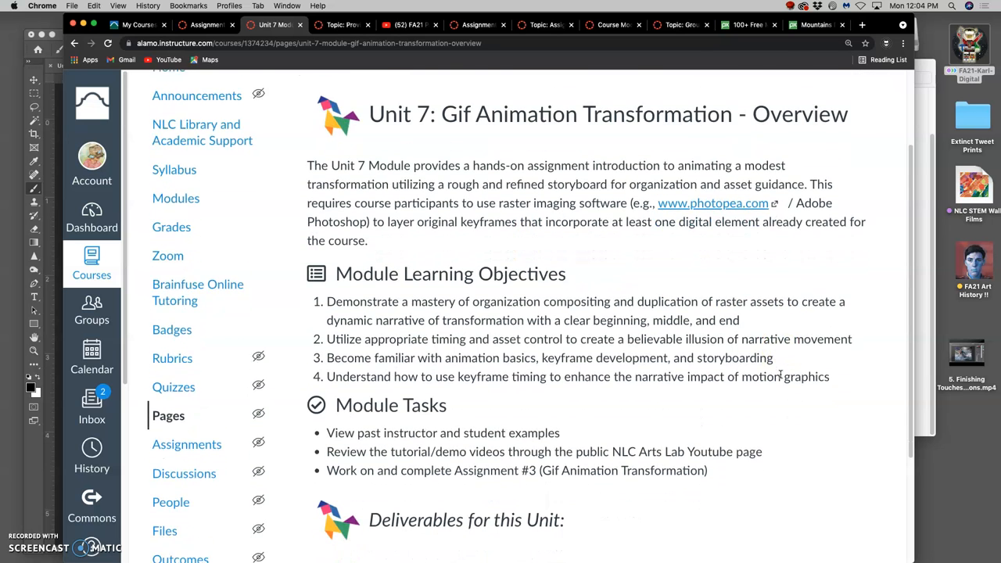
scroll(down, 3)
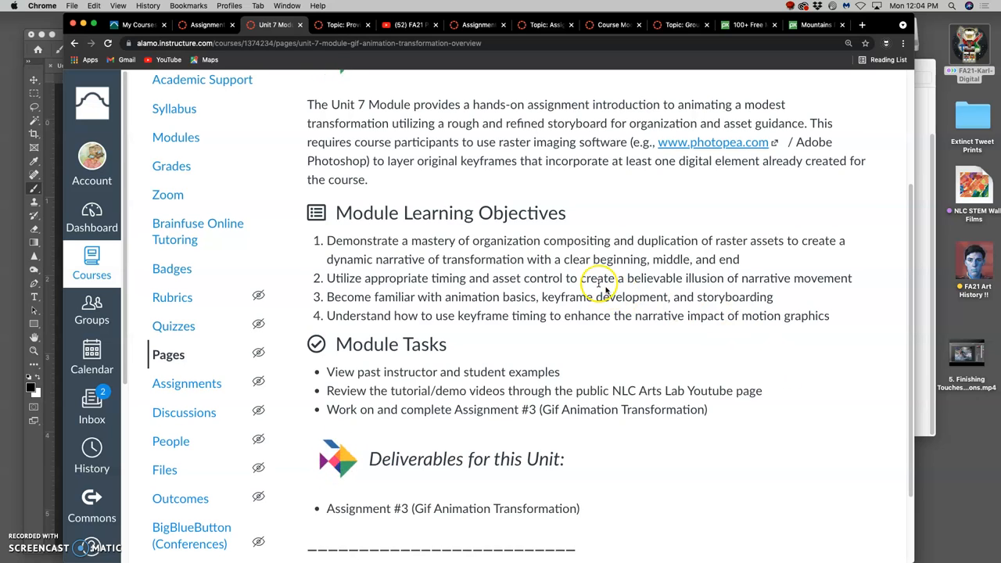
mouse_move(547, 250)
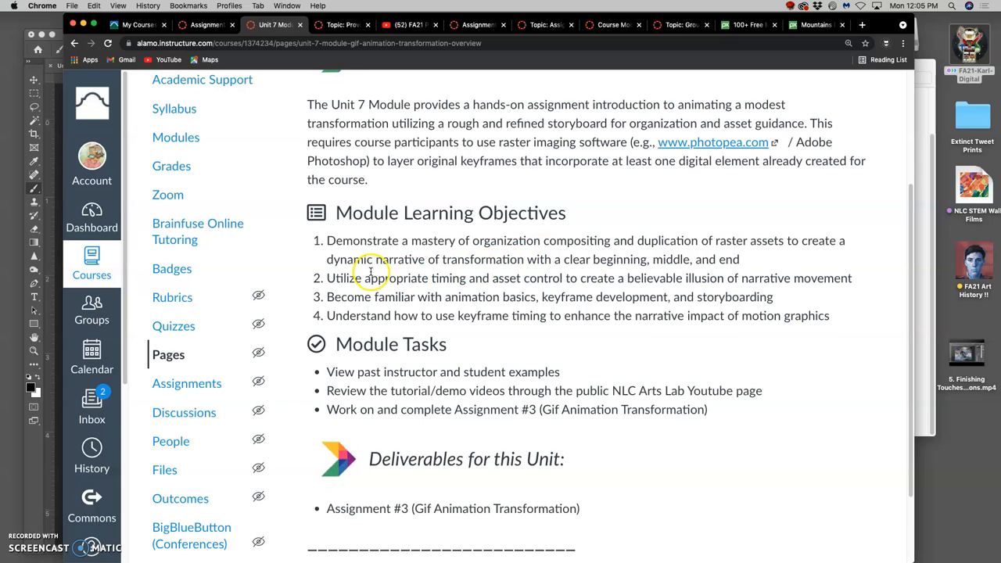
mouse_move(467, 273)
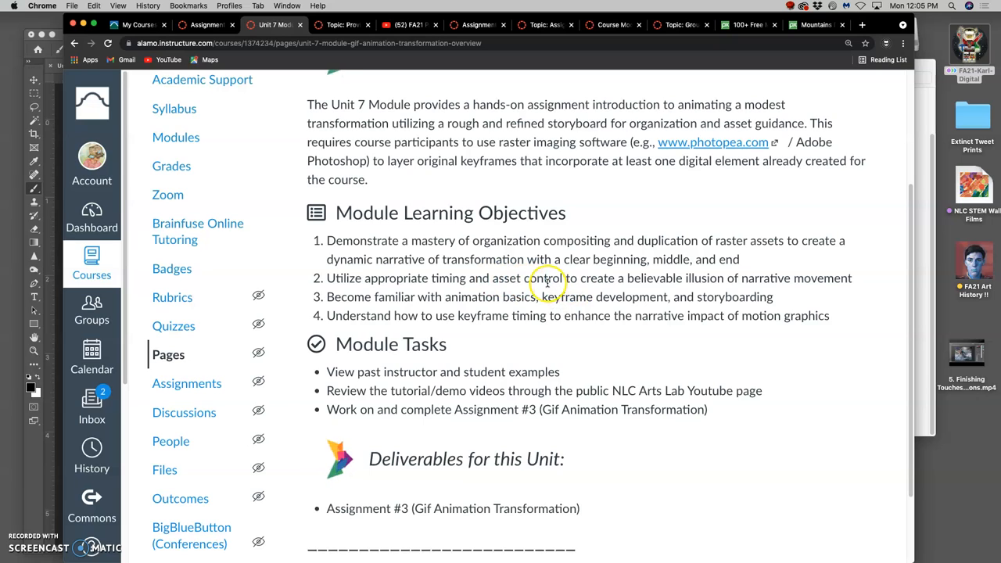
mouse_move(603, 291)
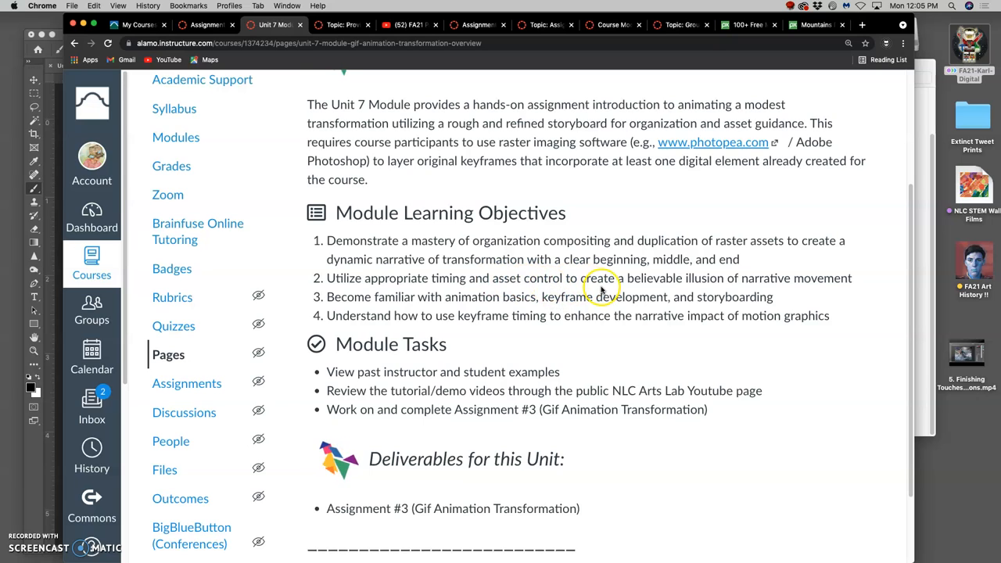
mouse_move(512, 289)
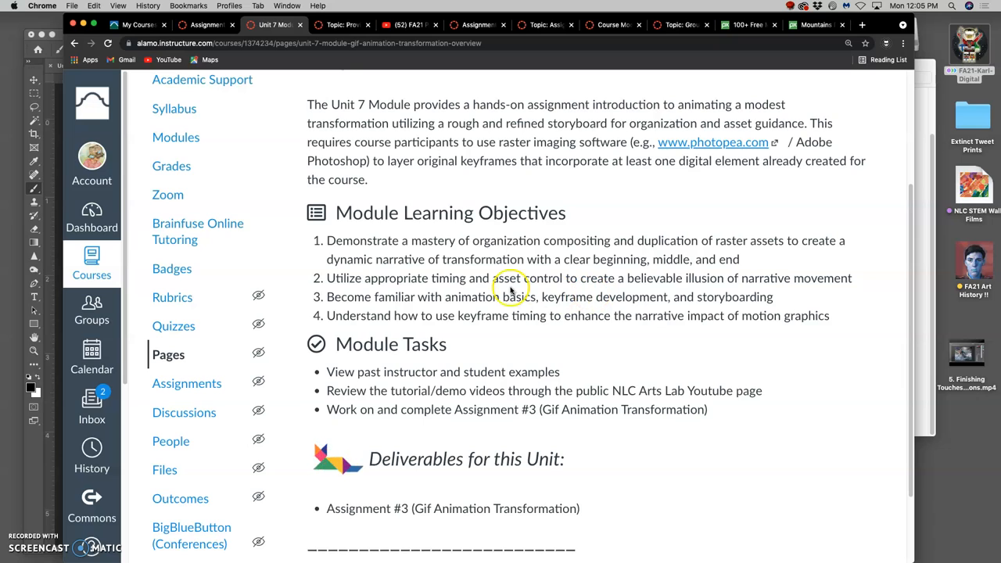
double_click(445, 278)
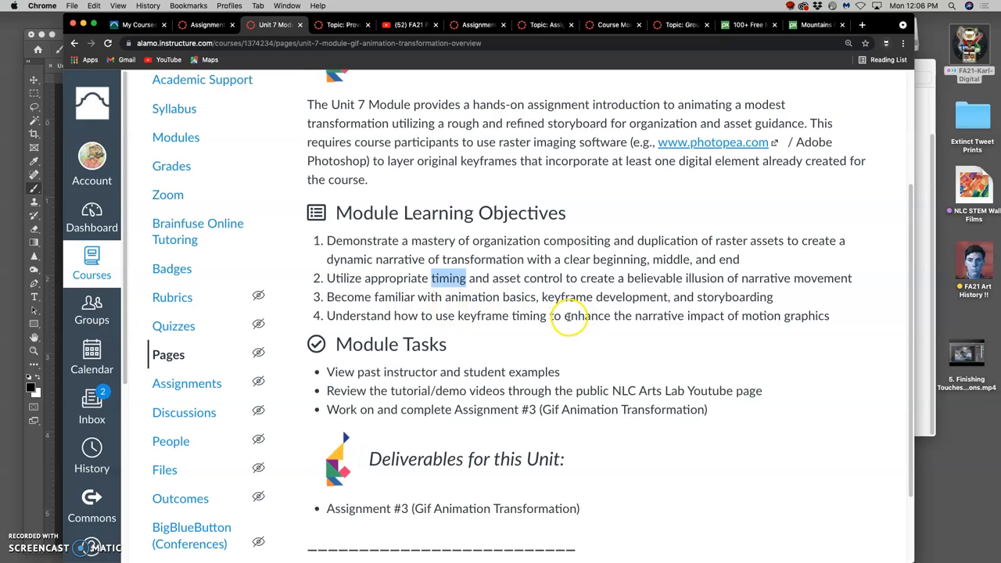
mouse_move(759, 309)
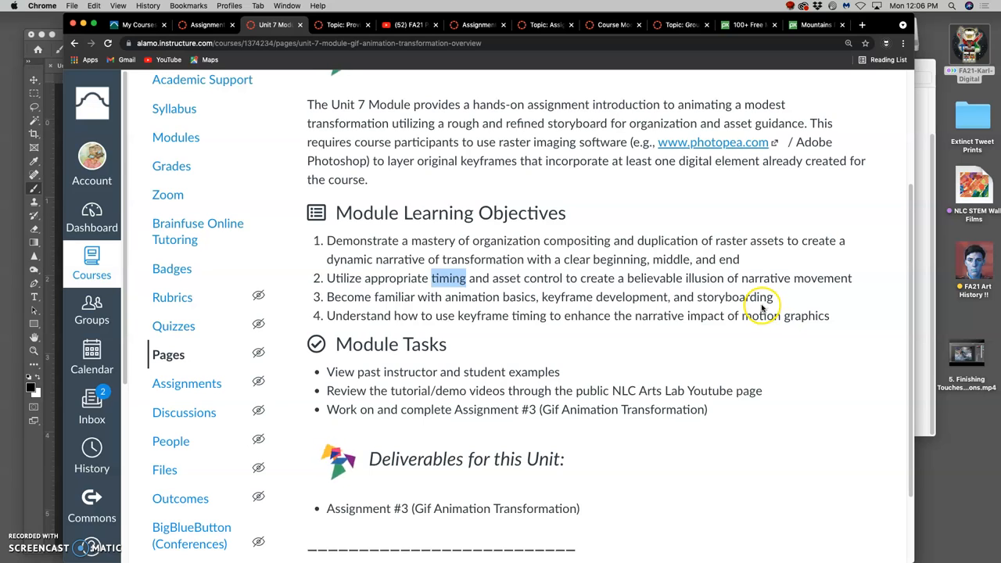
mouse_move(596, 313)
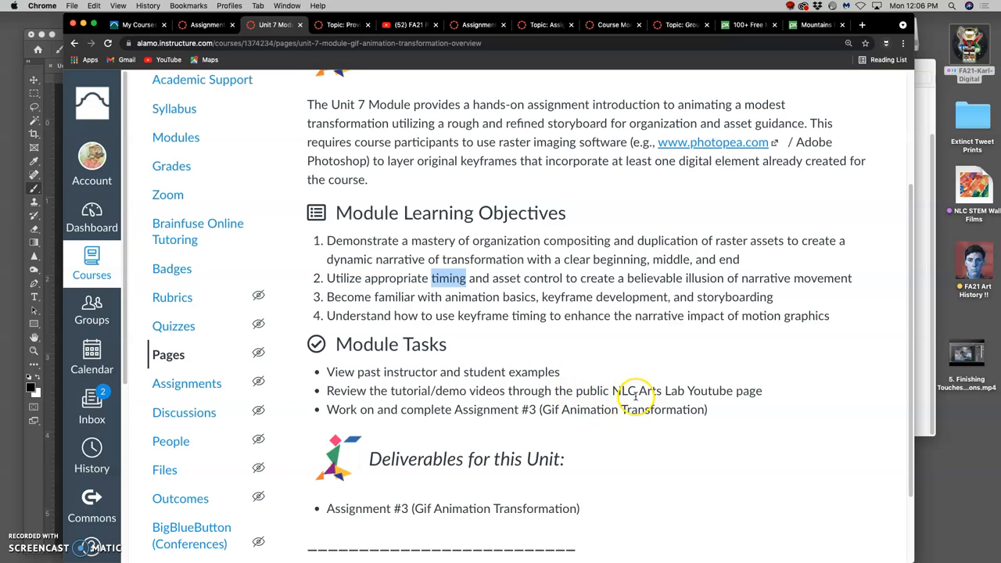
mouse_move(623, 424)
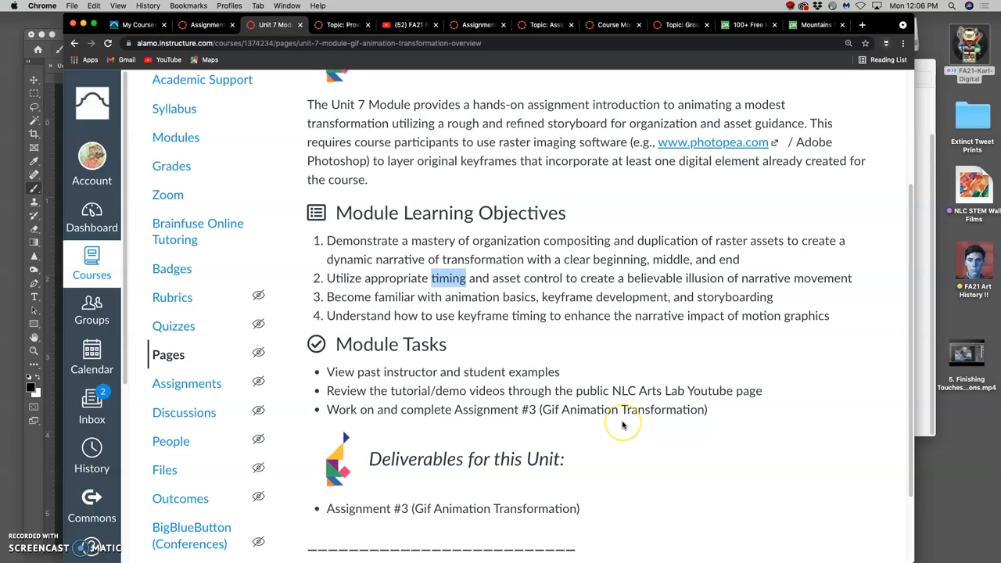
scroll(down, 3)
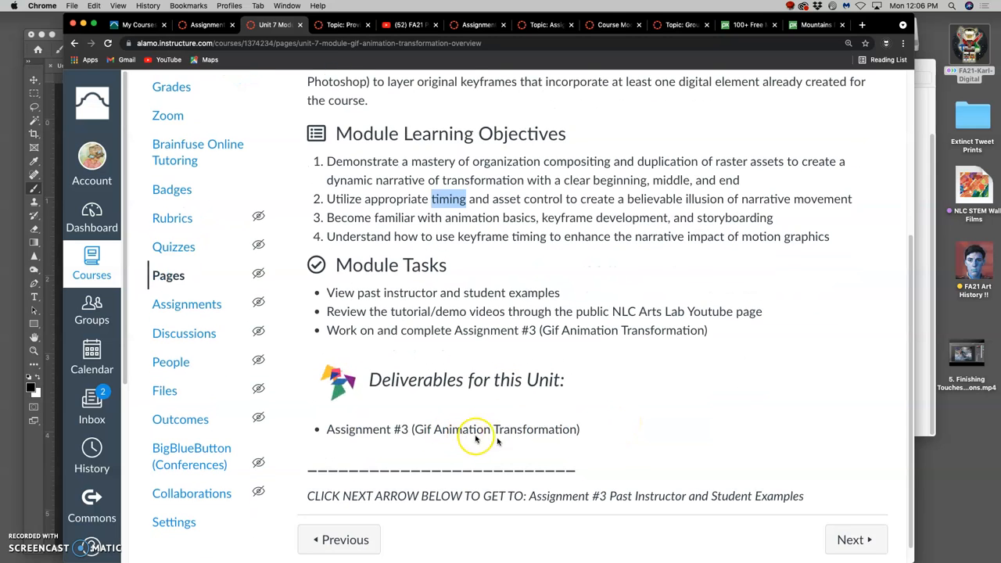
mouse_move(788, 460)
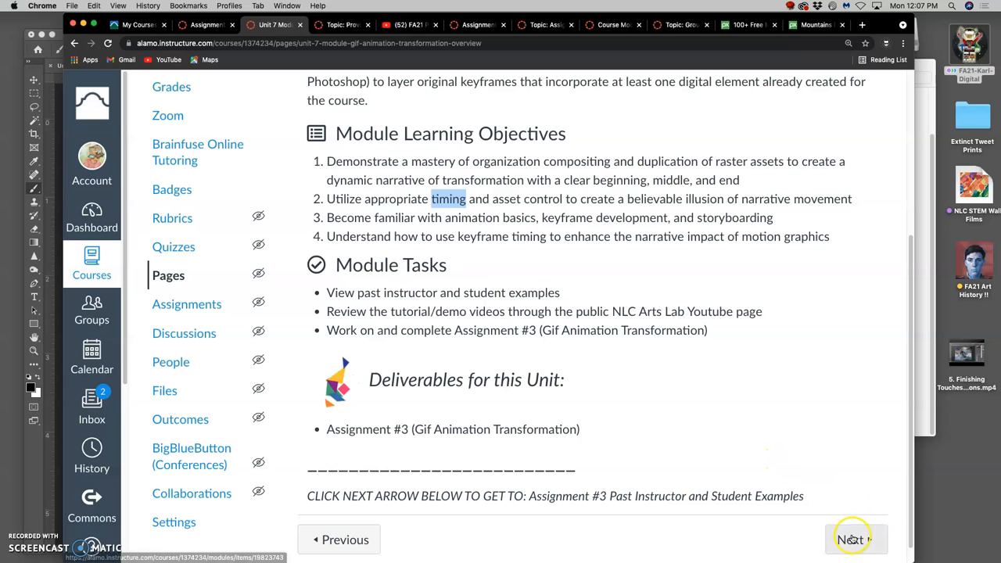
Step: Open the Assignment #3 past instructor and student examples page and scroll to the storyboard examples
click(856, 540)
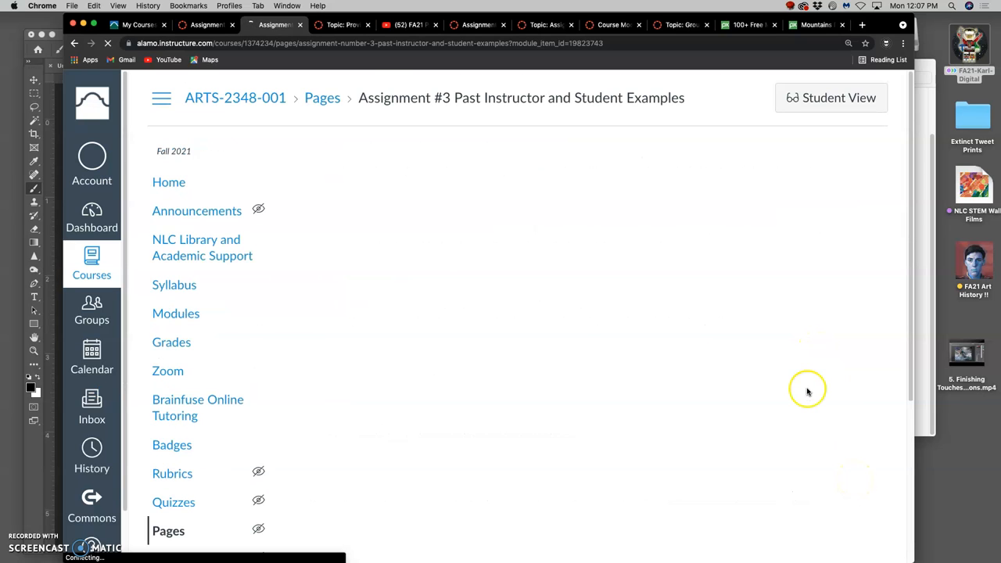
mouse_move(867, 391)
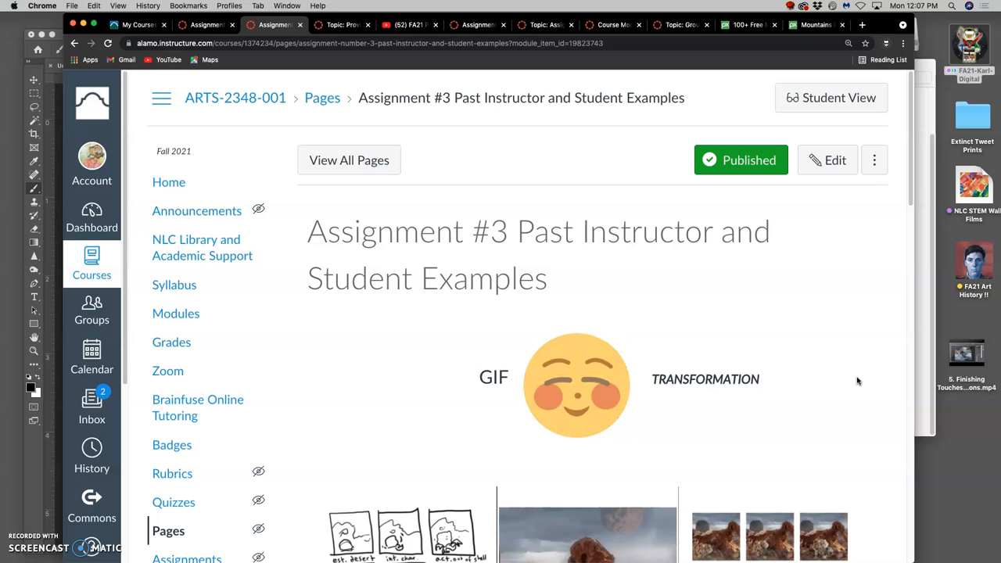
mouse_move(845, 368)
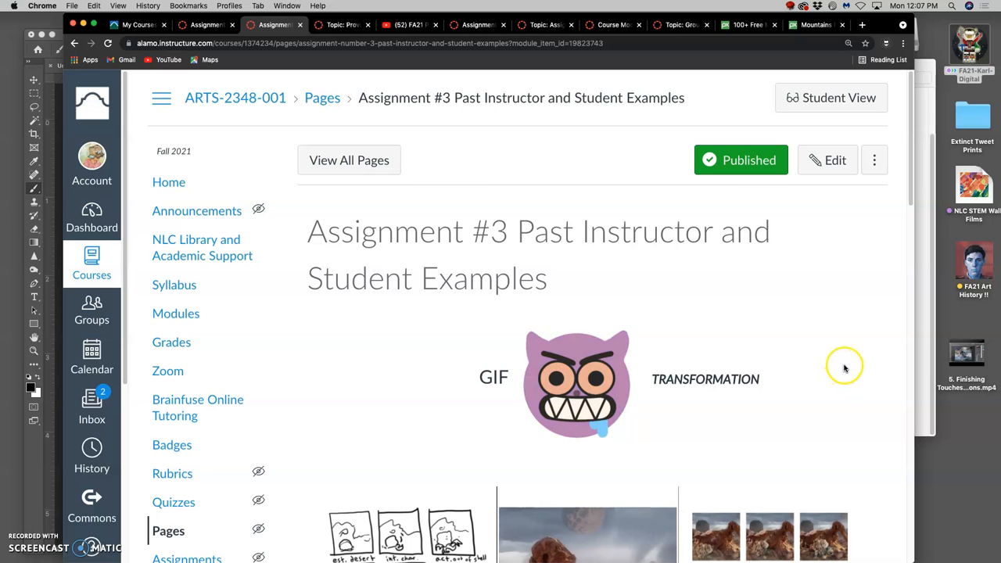
scroll(down, 3)
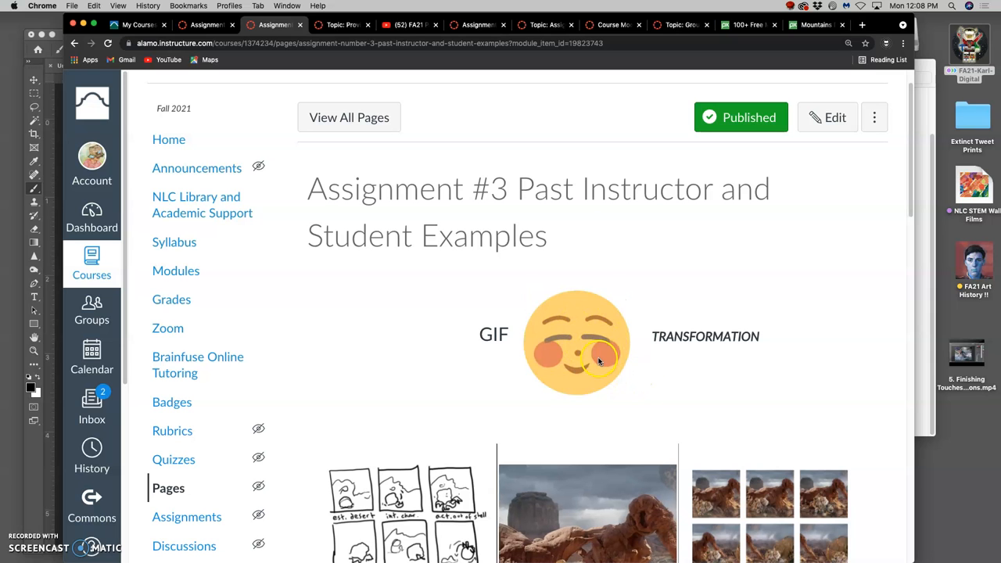
scroll(down, 3)
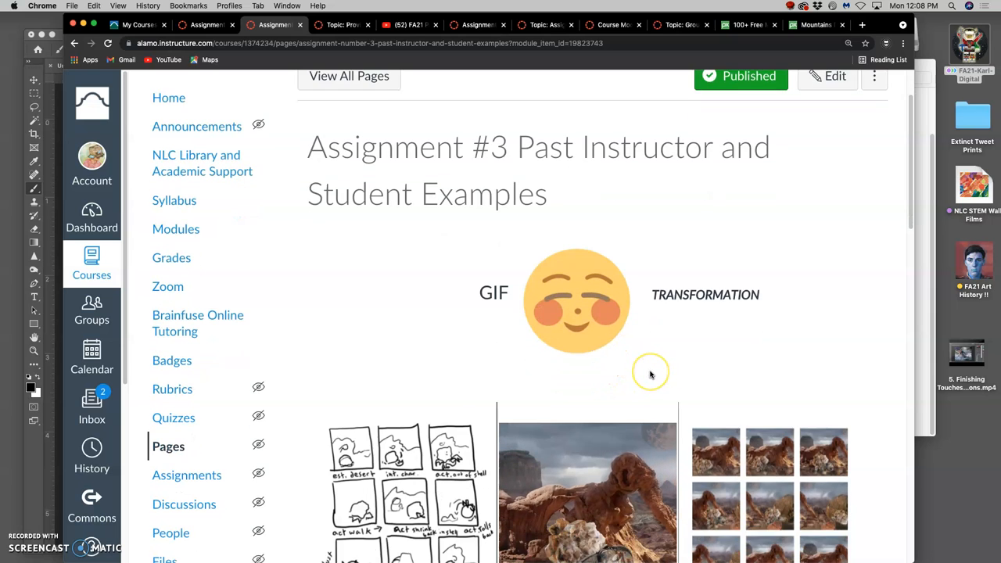
scroll(down, 3)
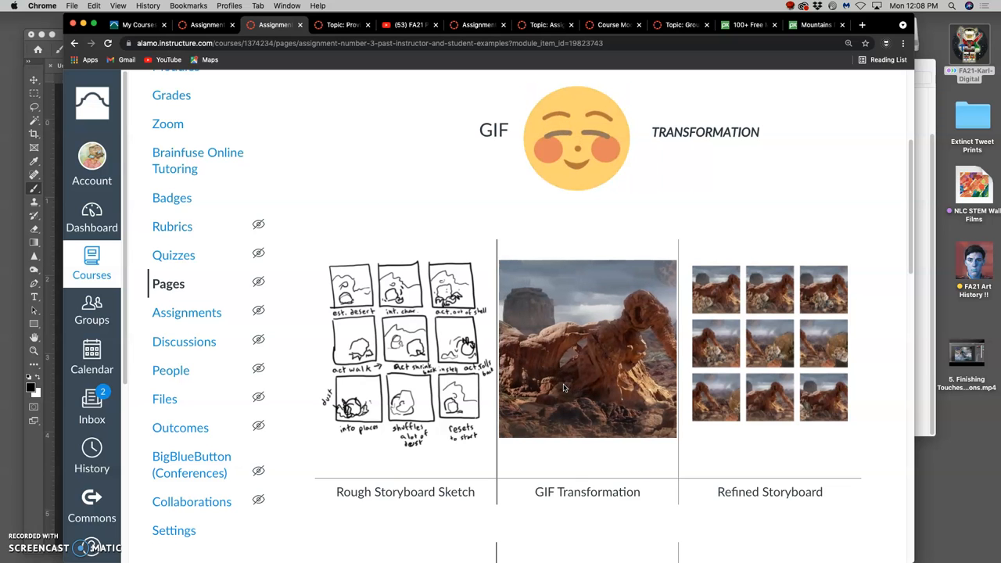
scroll(down, 3)
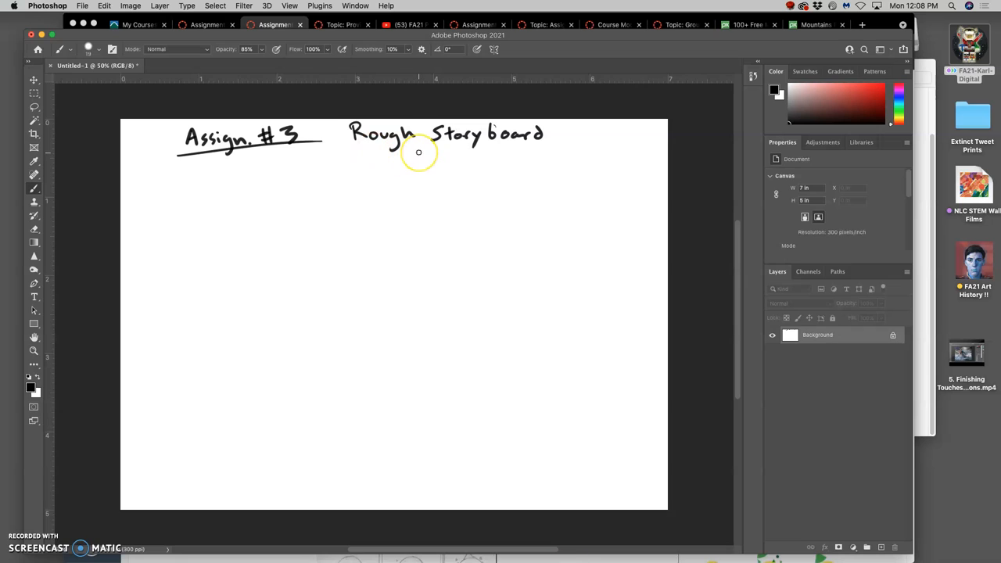
mouse_move(236, 176)
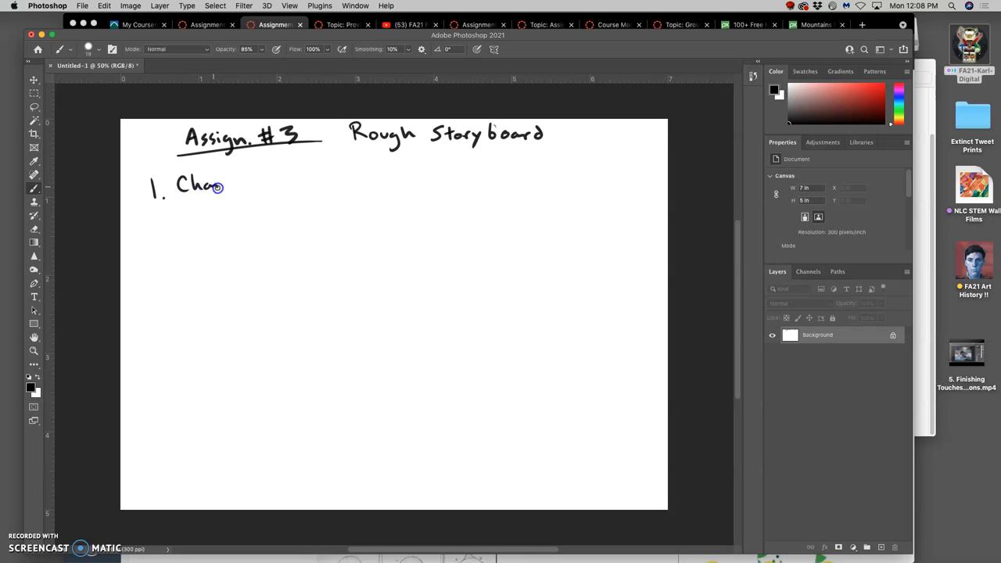
Step: Hand-letter '1. Character' beneath the Assign. #3 Rough Storyboard heading
drag(223, 187, 270, 181)
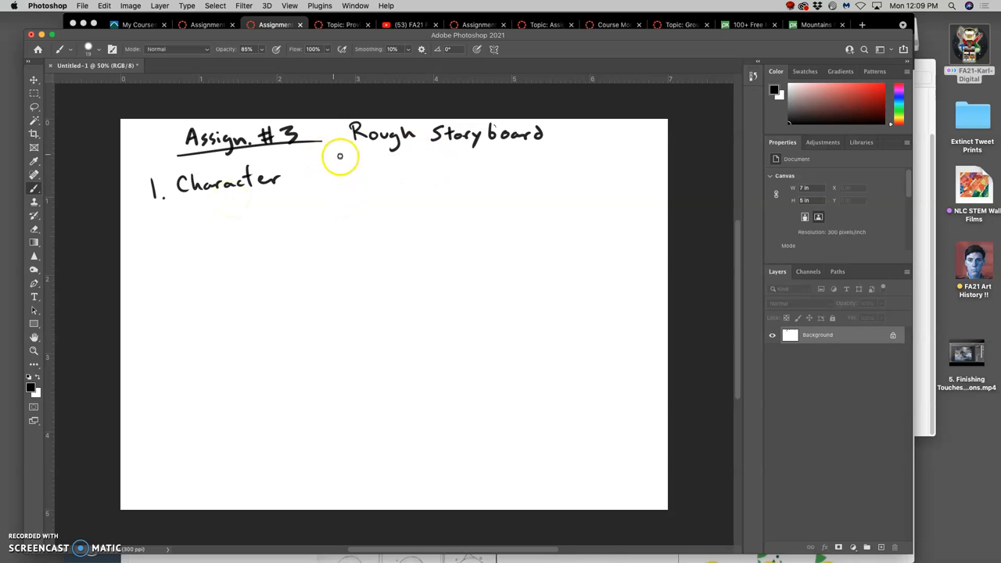
Step: Hand-letter '2. Setting' to the right of '1. Character'
drag(341, 156, 350, 185)
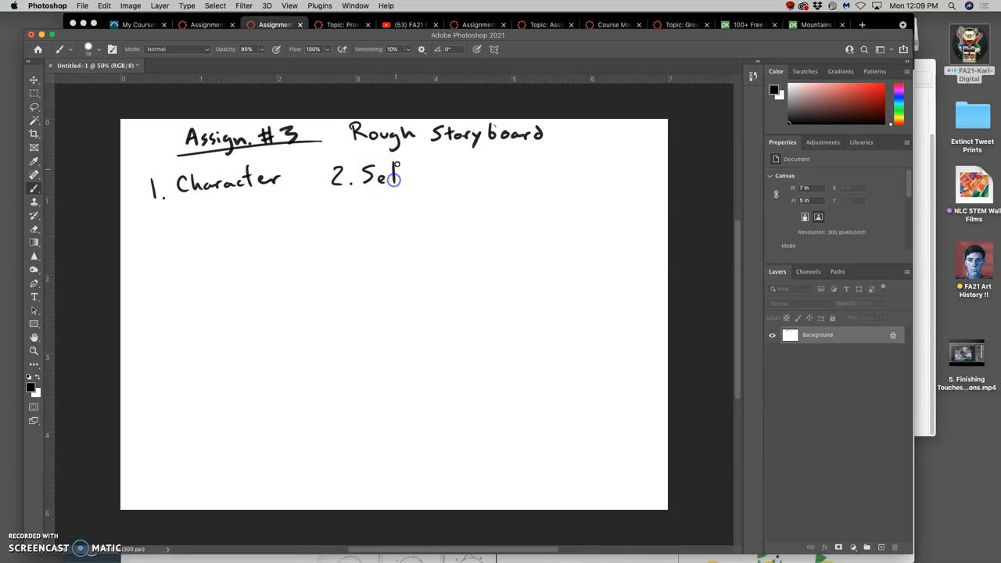
drag(395, 179, 438, 178)
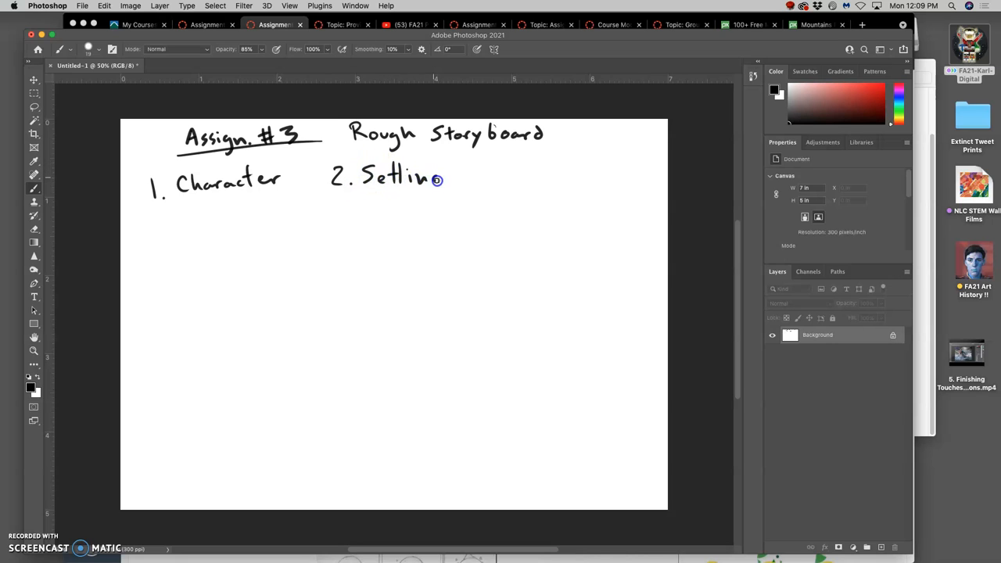
drag(438, 180, 430, 199)
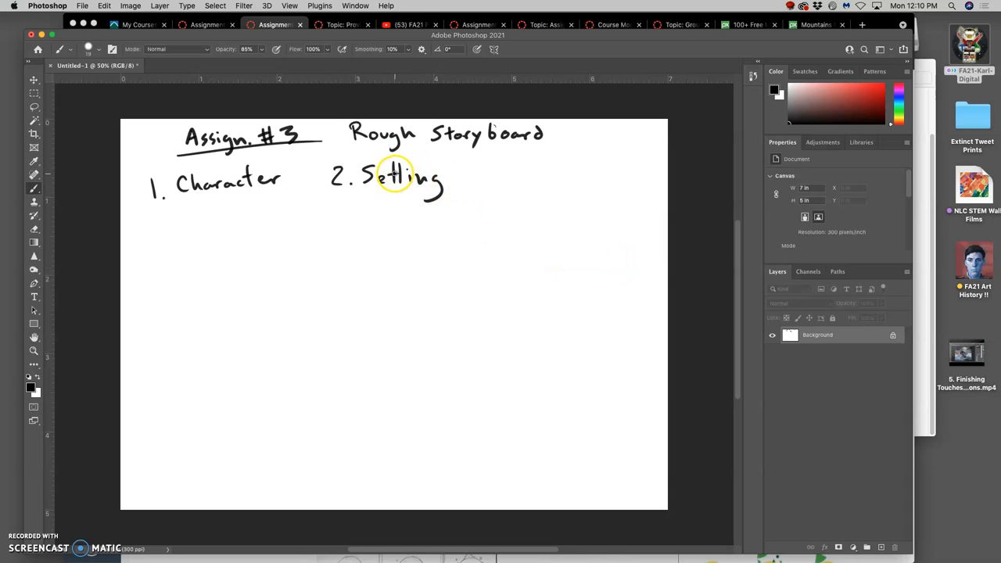
mouse_move(433, 212)
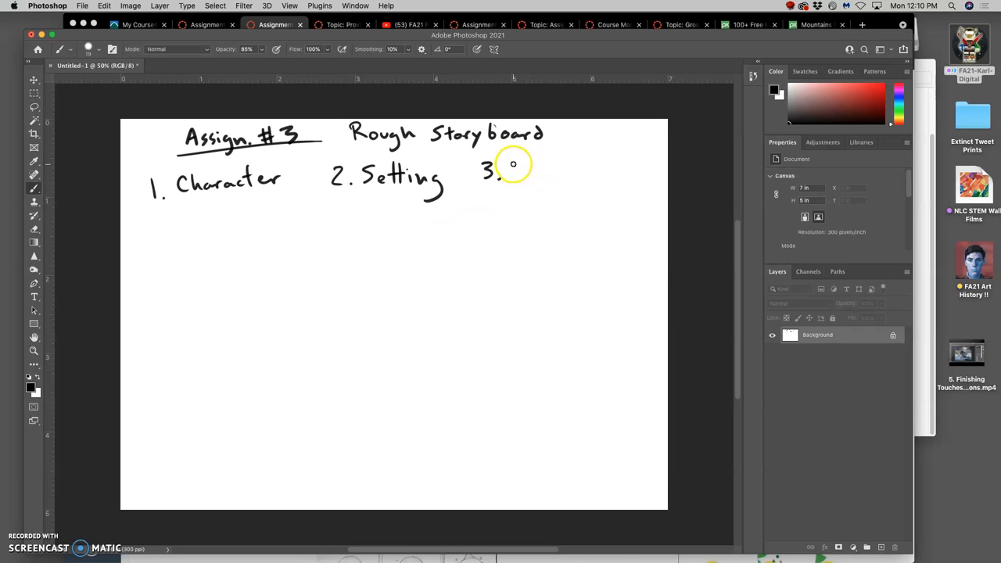
Step: Hand-letter 'Illusion of Time Passing (sequential images)' after '3.' across several lines
drag(509, 171, 528, 170)
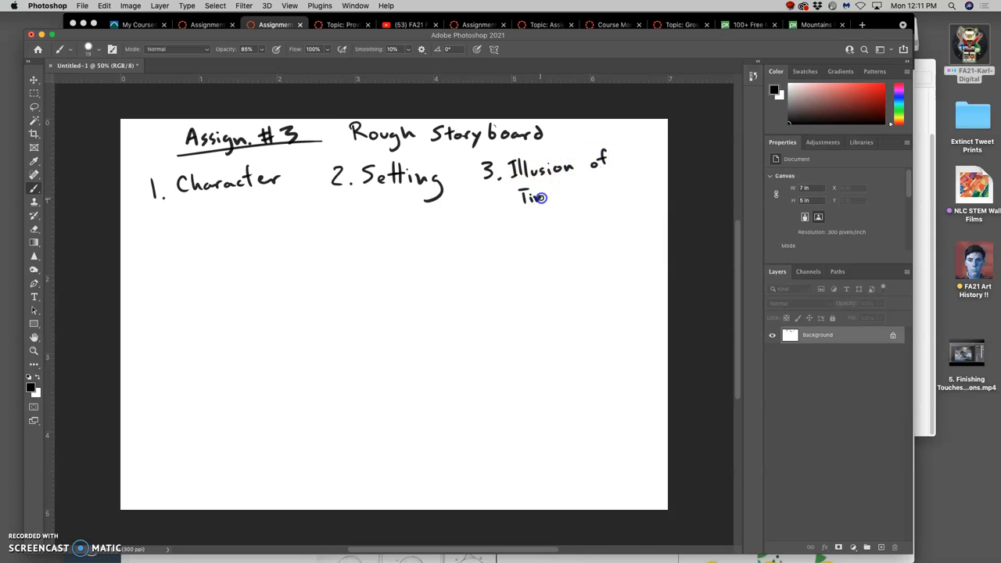
drag(540, 197, 571, 190)
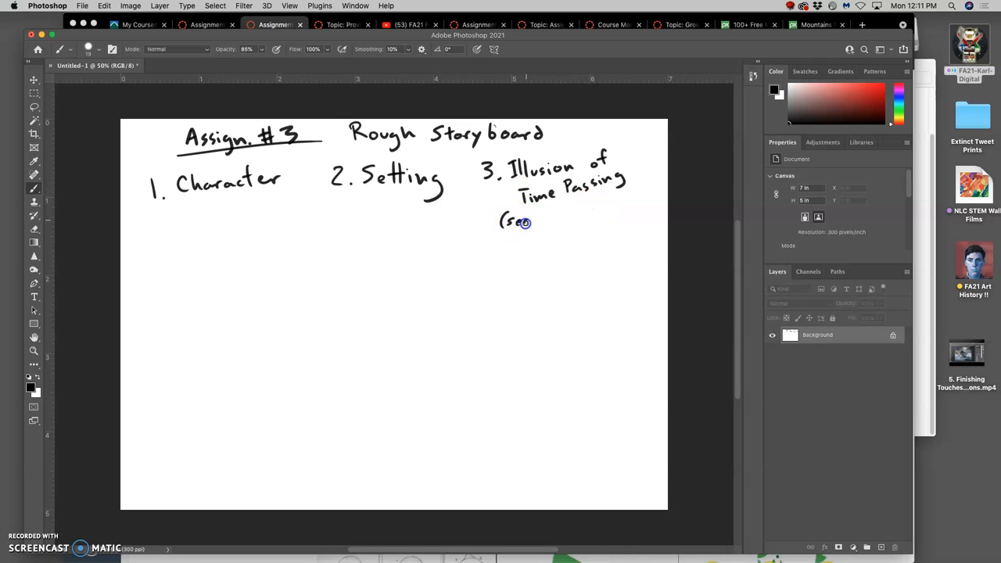
drag(524, 222, 562, 219)
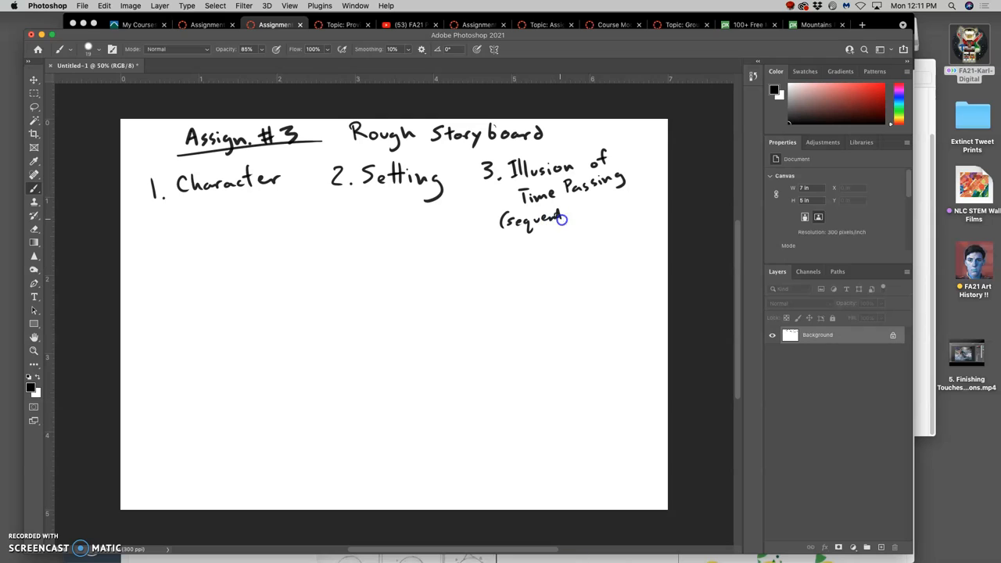
drag(548, 218, 597, 209)
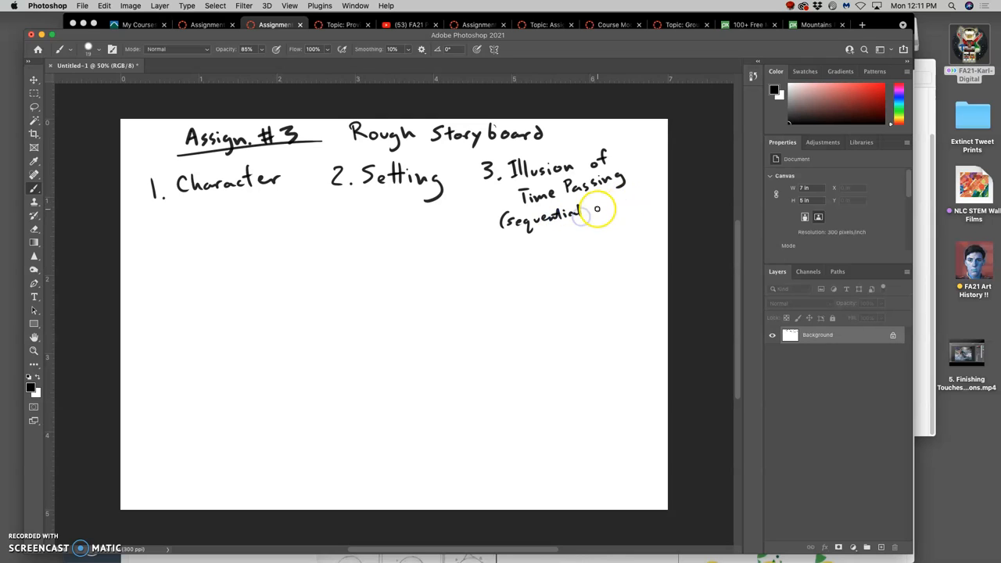
drag(582, 213, 618, 201)
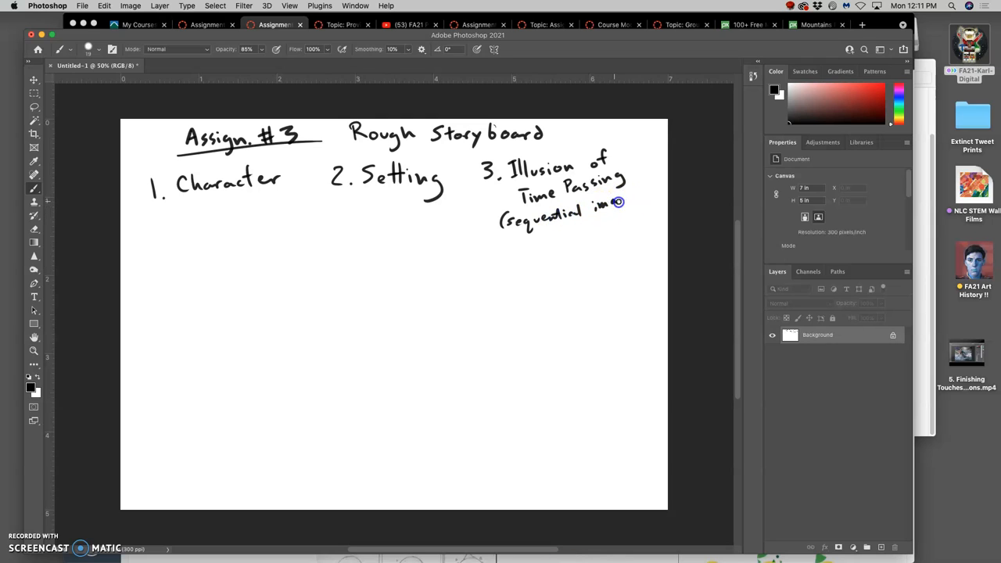
drag(622, 204, 649, 199)
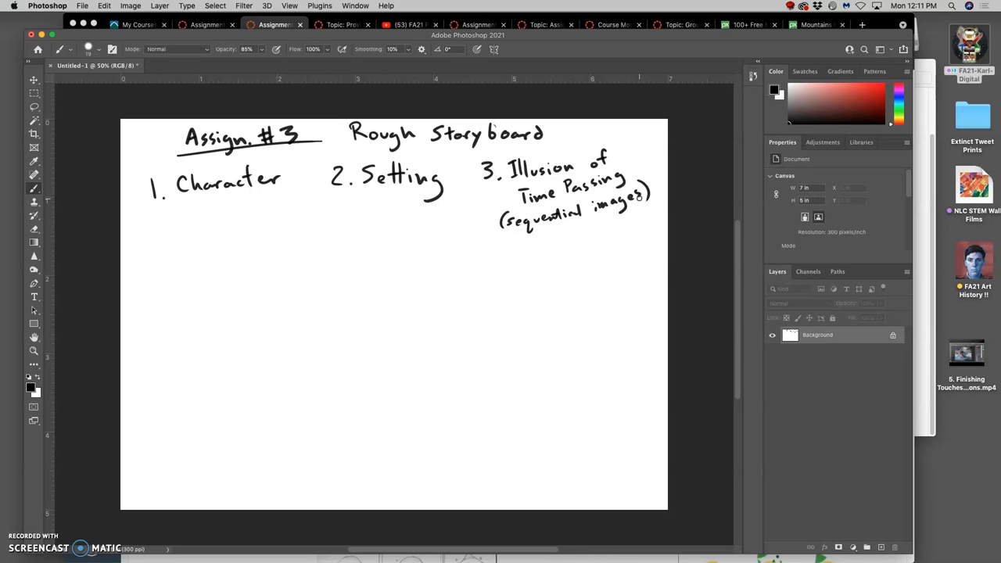
mouse_move(661, 252)
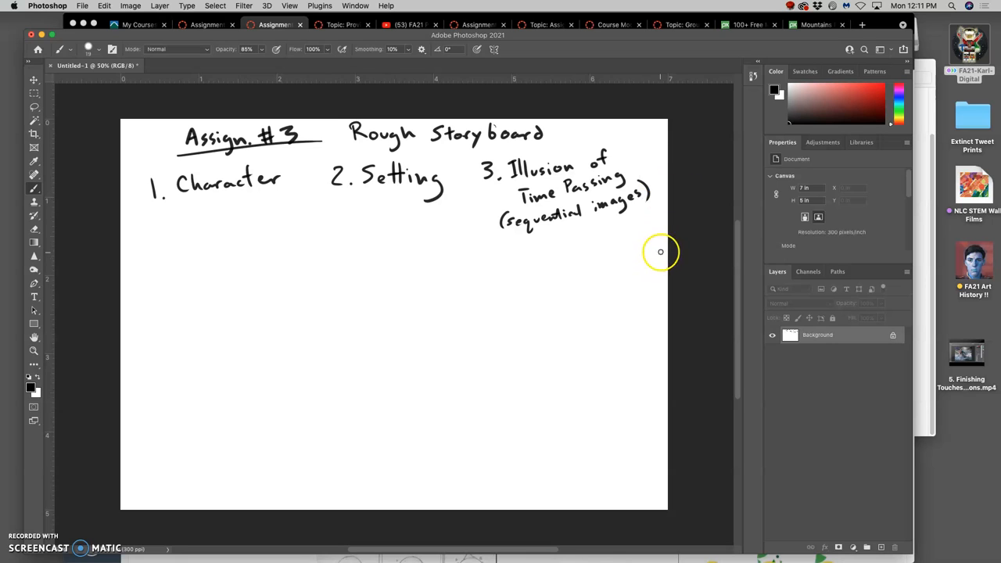
mouse_move(177, 220)
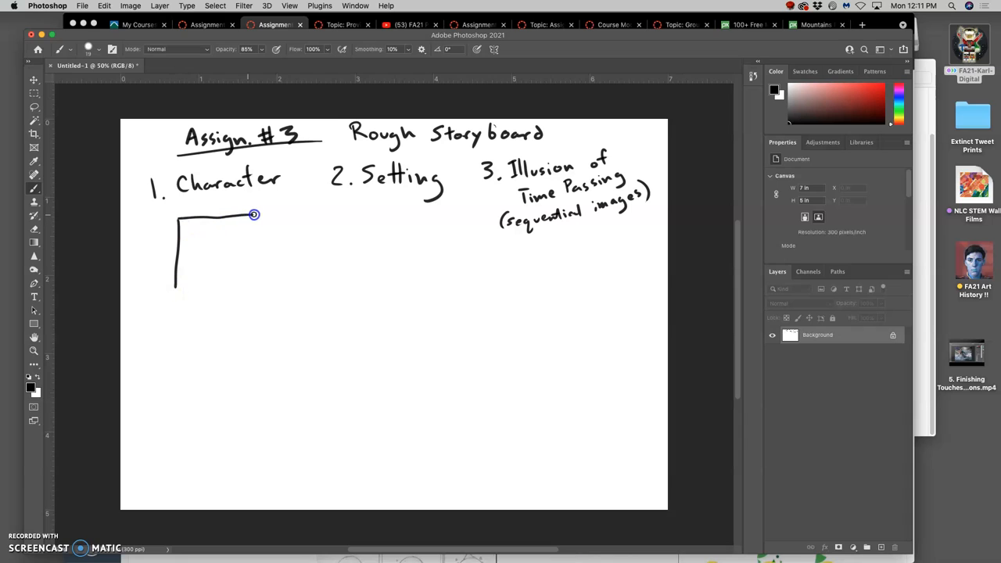
Step: Draw the three top-row storyboard panels under Character, Setting and the third heading
drag(254, 214, 256, 285)
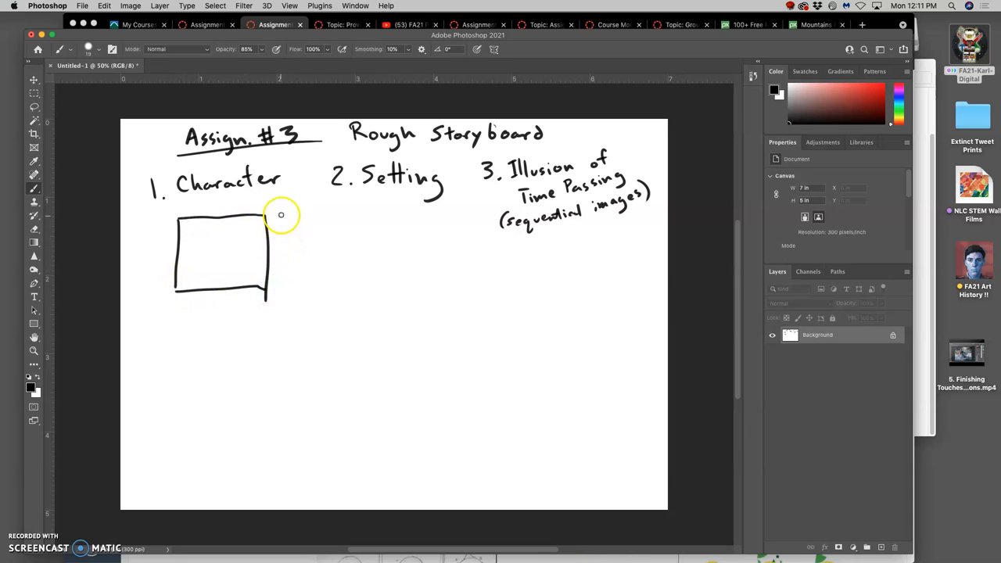
drag(288, 217, 288, 297)
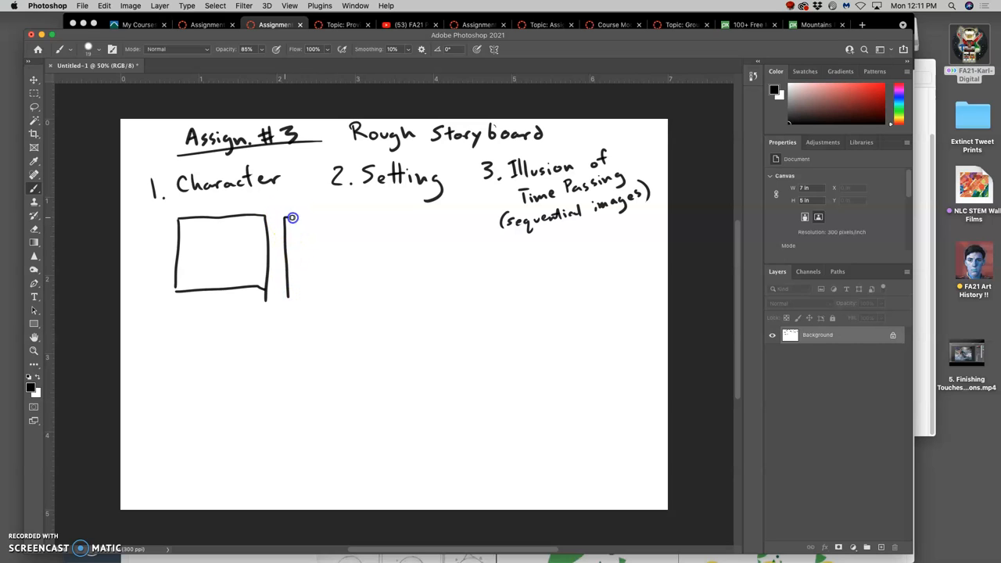
drag(293, 218, 376, 301)
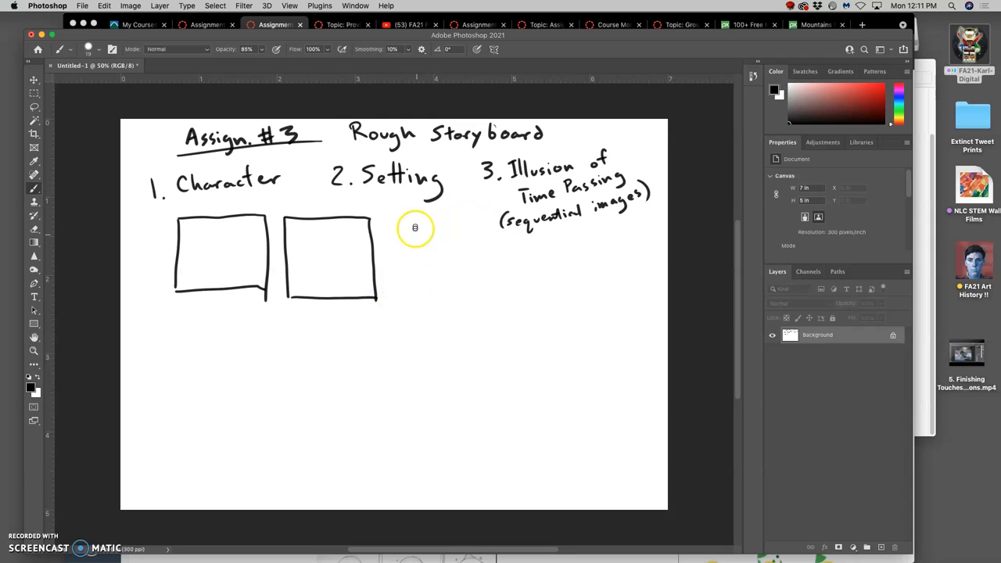
drag(391, 219, 393, 294)
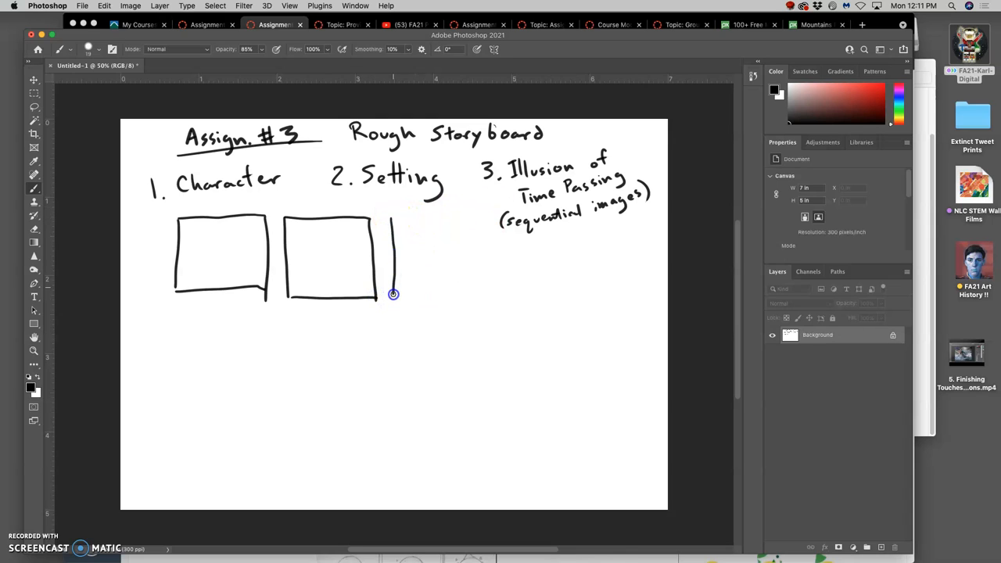
drag(394, 295, 485, 294)
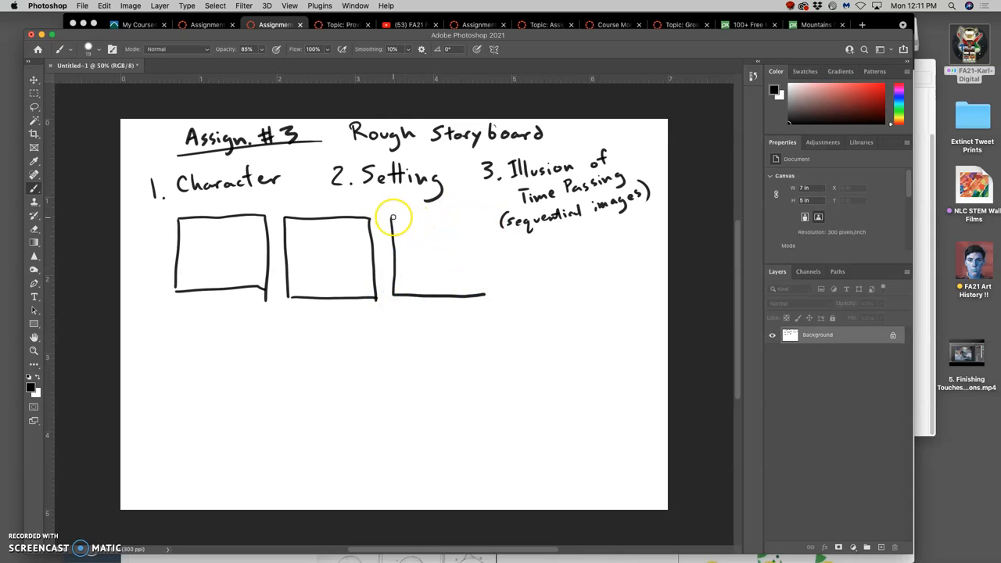
drag(392, 217, 489, 295)
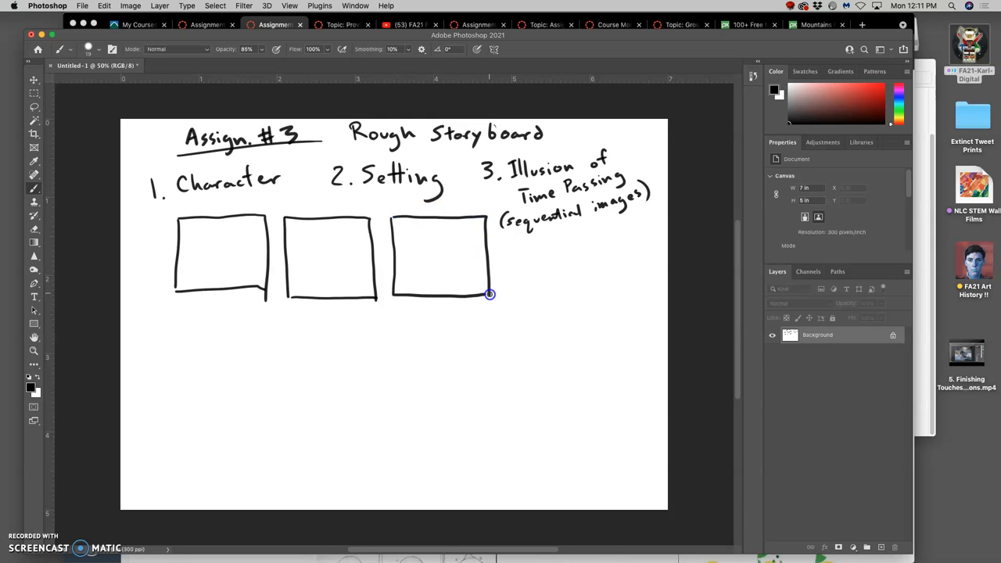
Step: Draw the three panels of the second grid row
drag(178, 313, 183, 383)
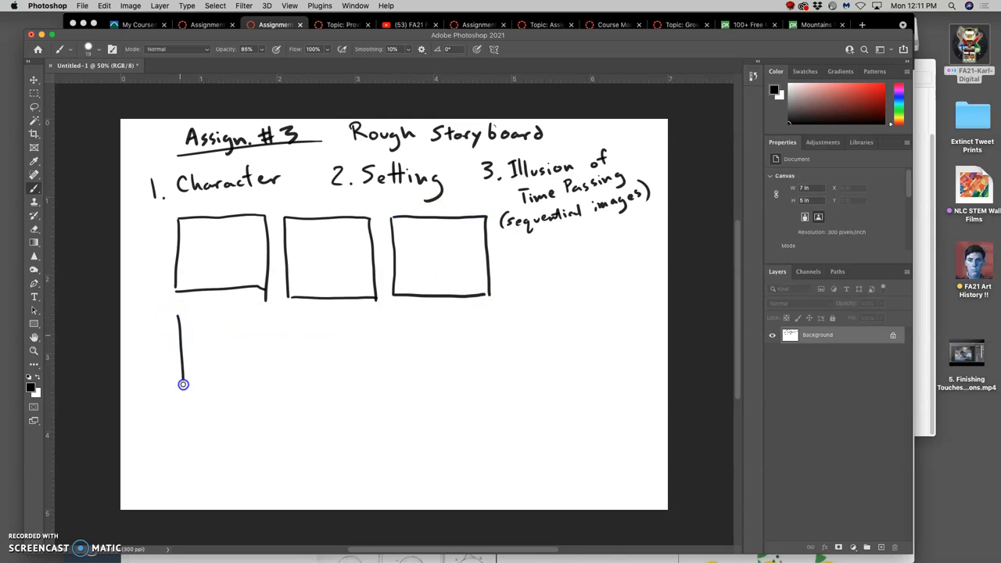
drag(184, 384, 265, 315)
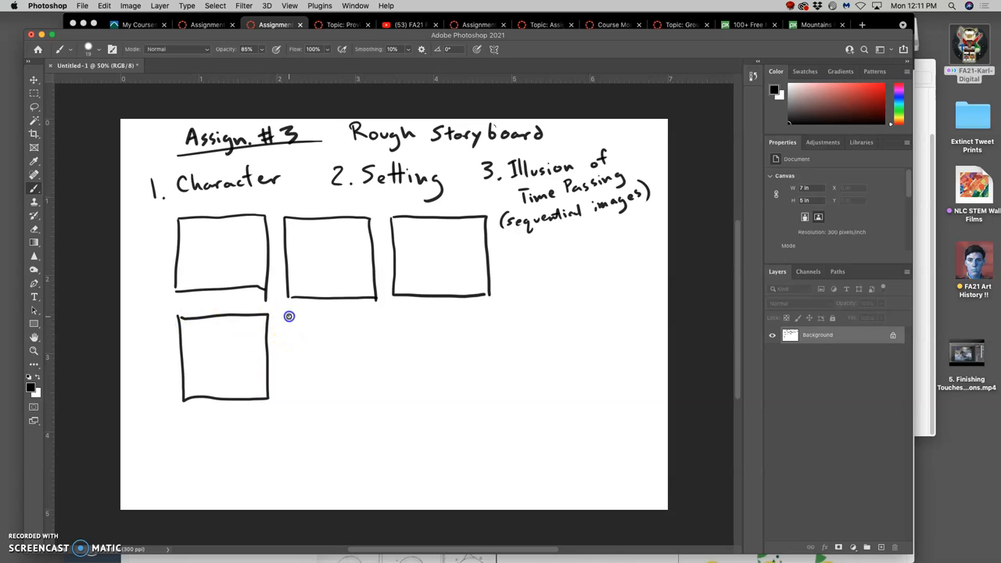
drag(289, 317, 381, 393)
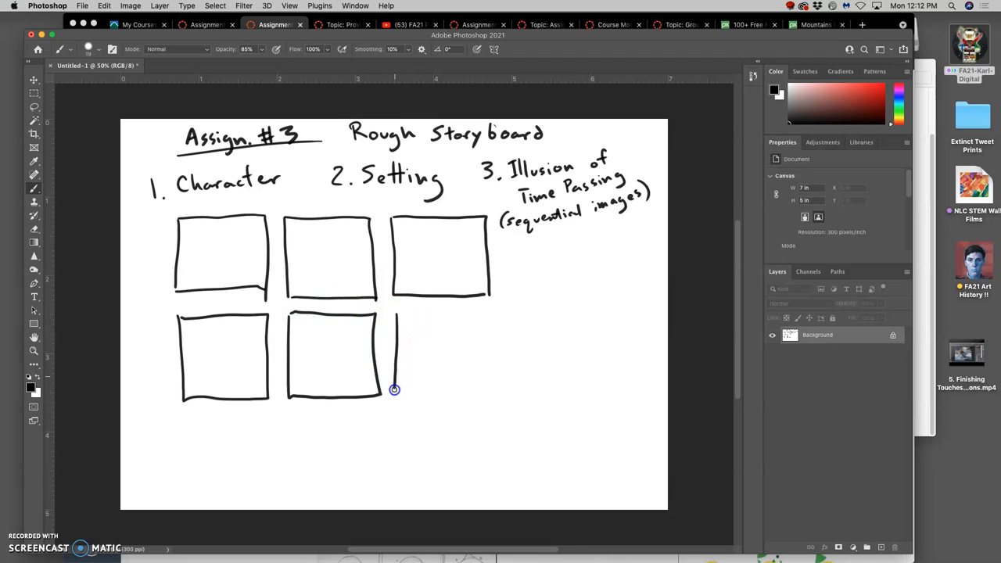
drag(394, 389, 495, 328)
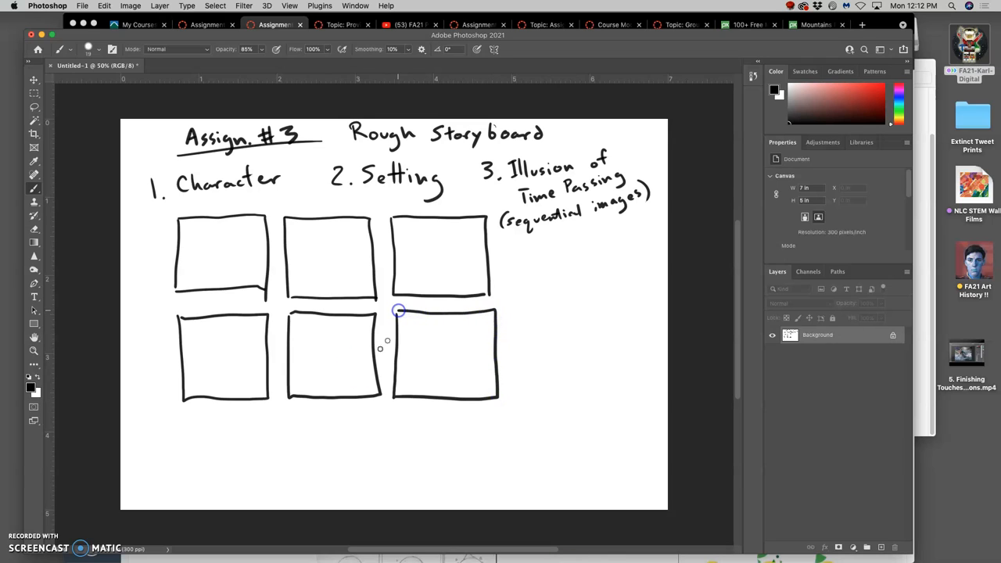
drag(399, 311, 181, 483)
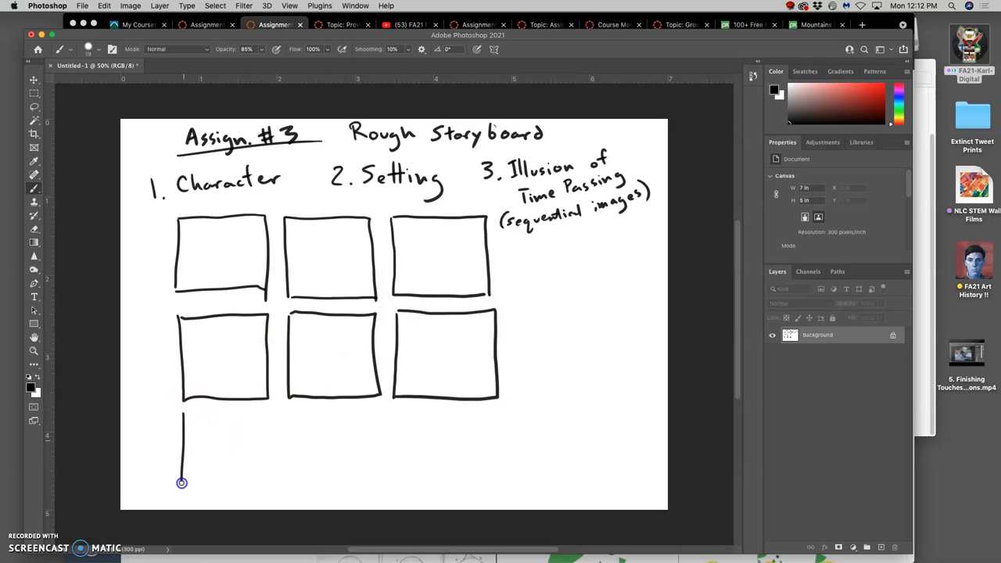
Step: Draw the bottom-row panels, finishing with the bottom-right square
drag(182, 483, 265, 421)
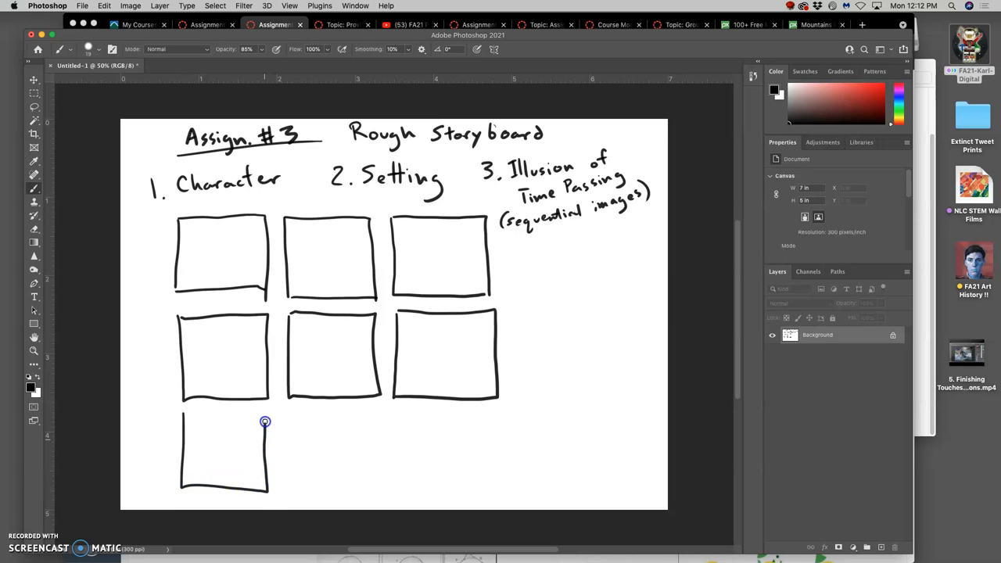
mouse_move(284, 416)
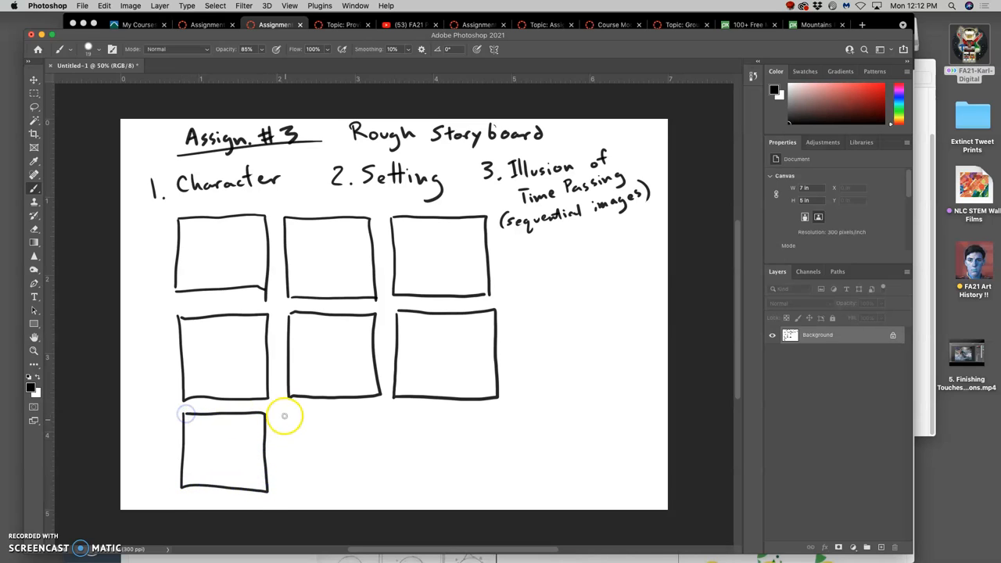
drag(291, 403, 294, 491)
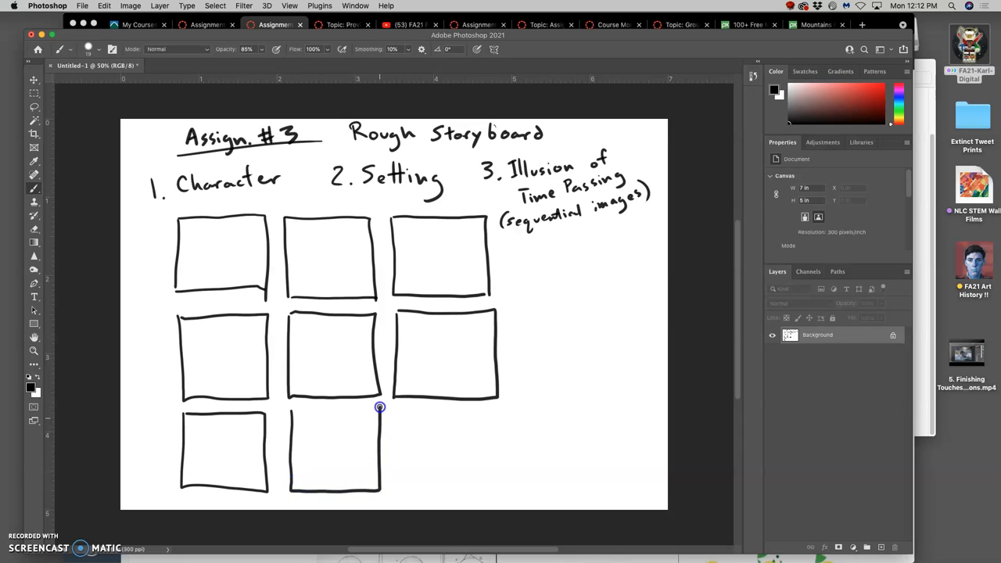
drag(379, 407, 395, 457)
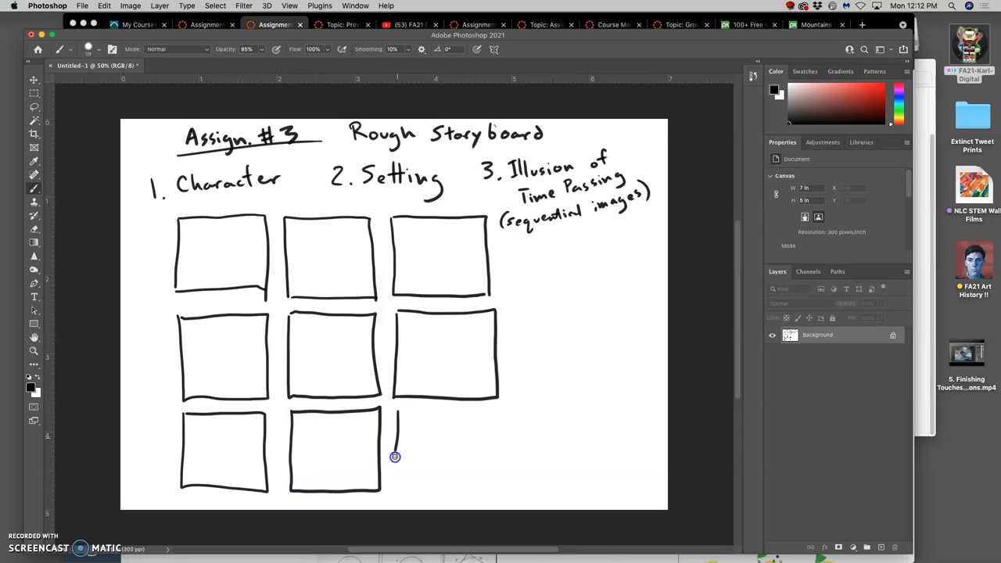
drag(396, 457, 498, 486)
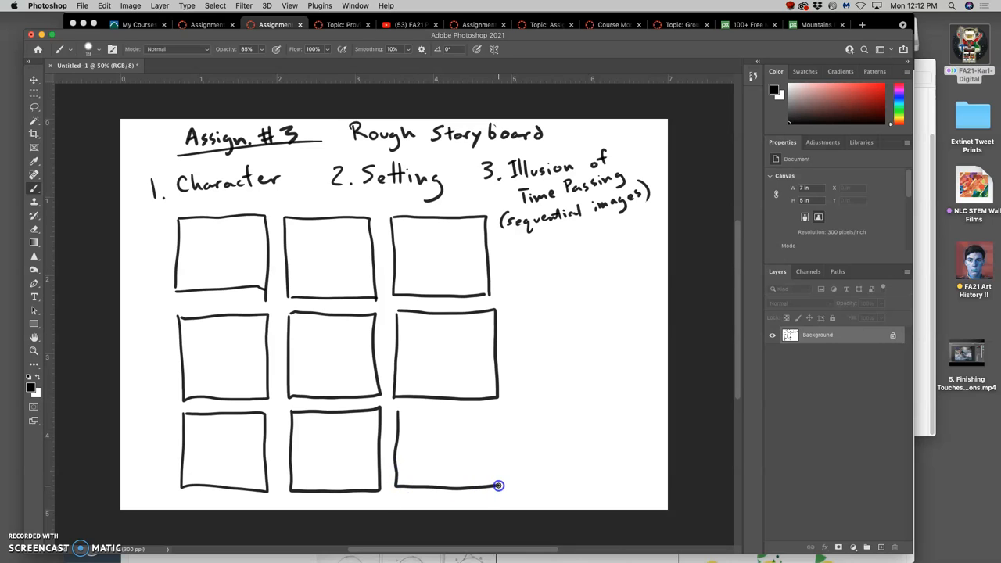
drag(499, 485, 400, 411)
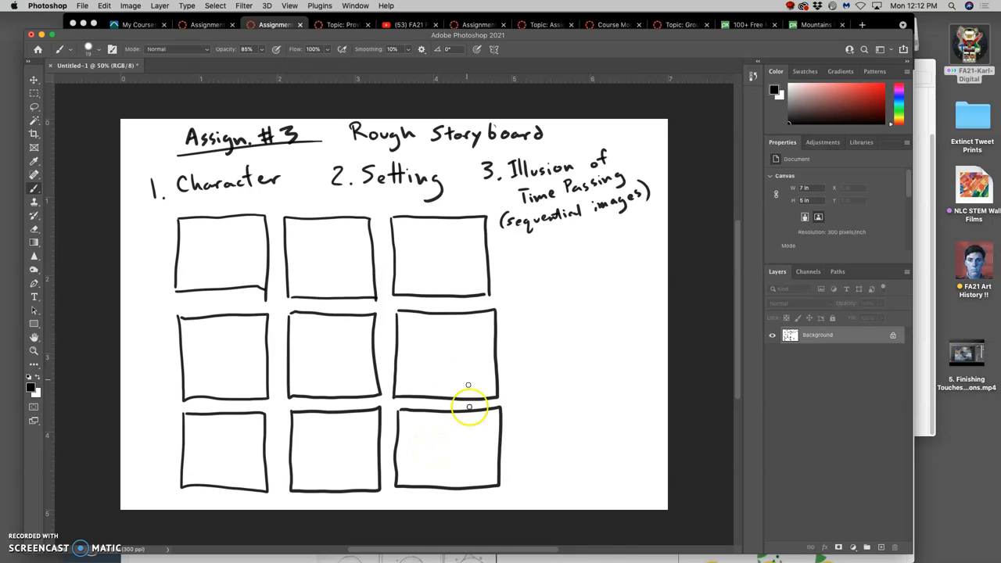
mouse_move(447, 393)
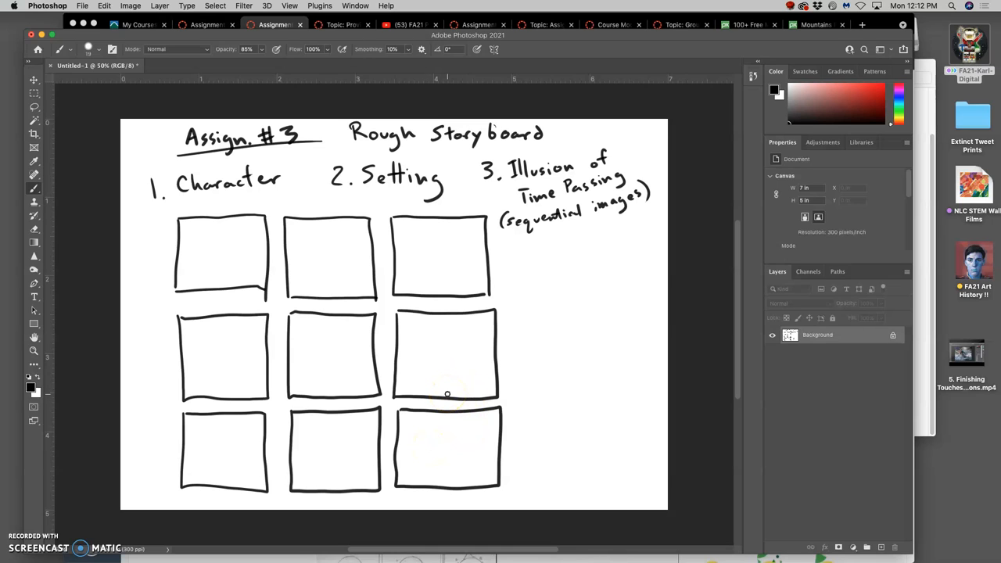
mouse_move(432, 343)
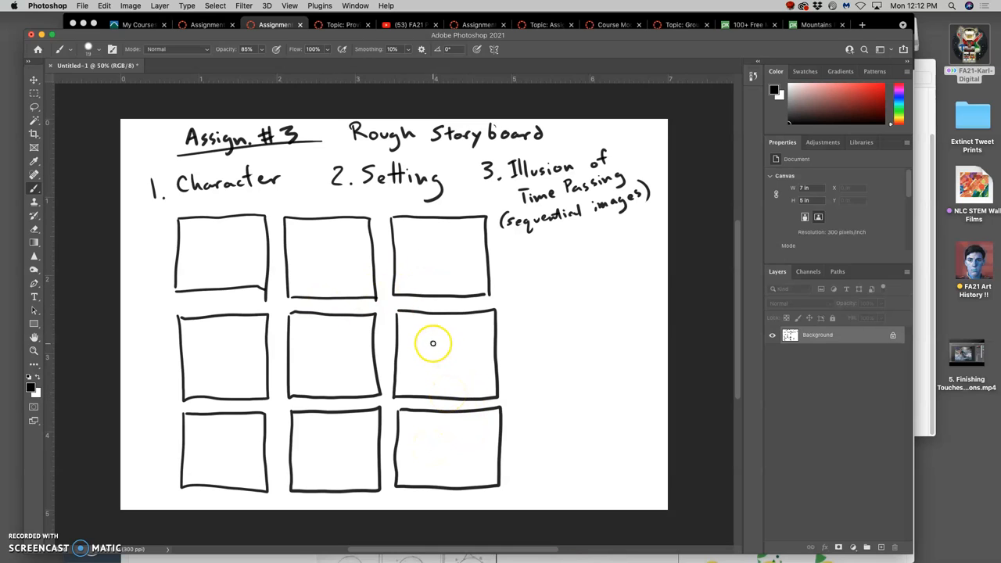
mouse_move(256, 280)
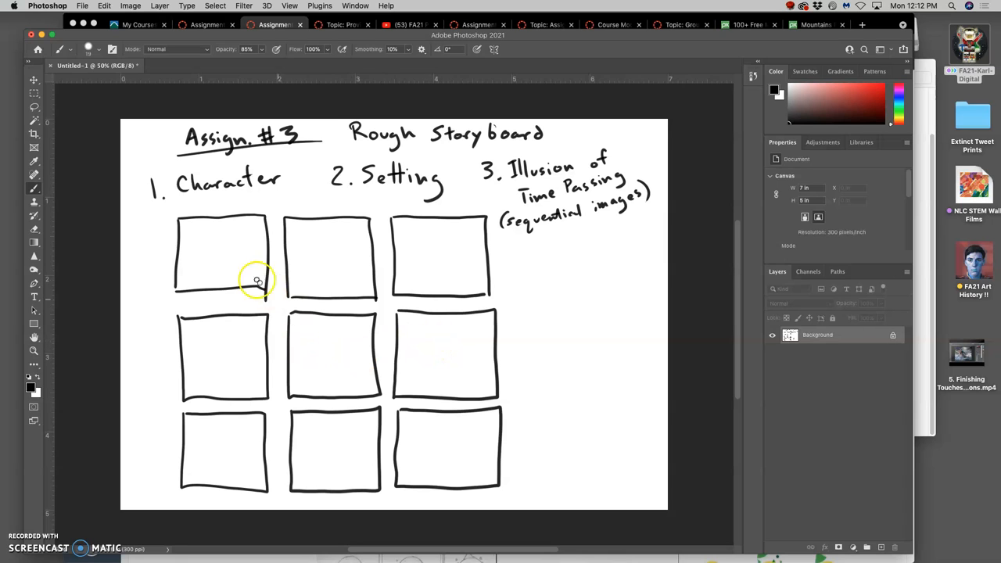
mouse_move(341, 341)
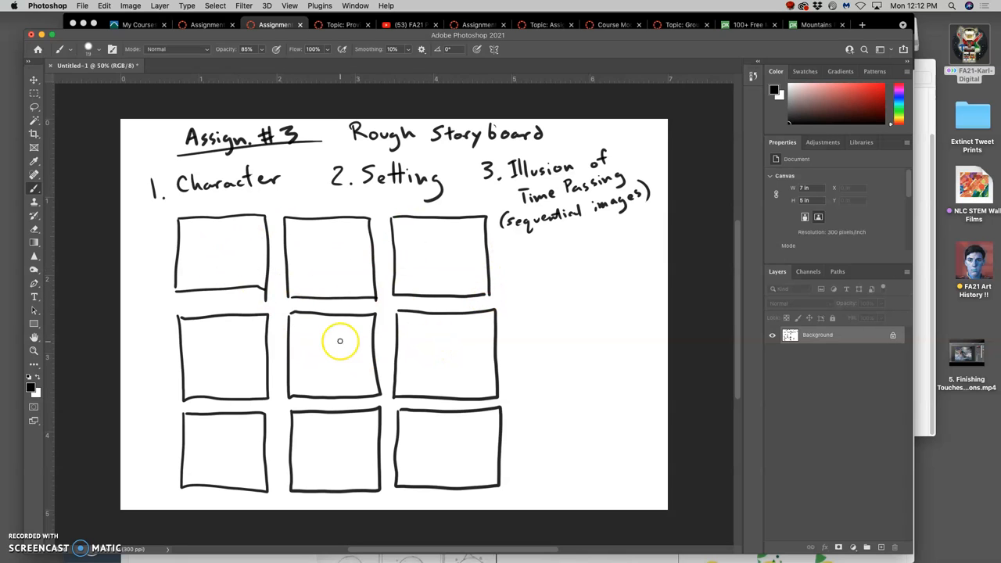
mouse_move(251, 362)
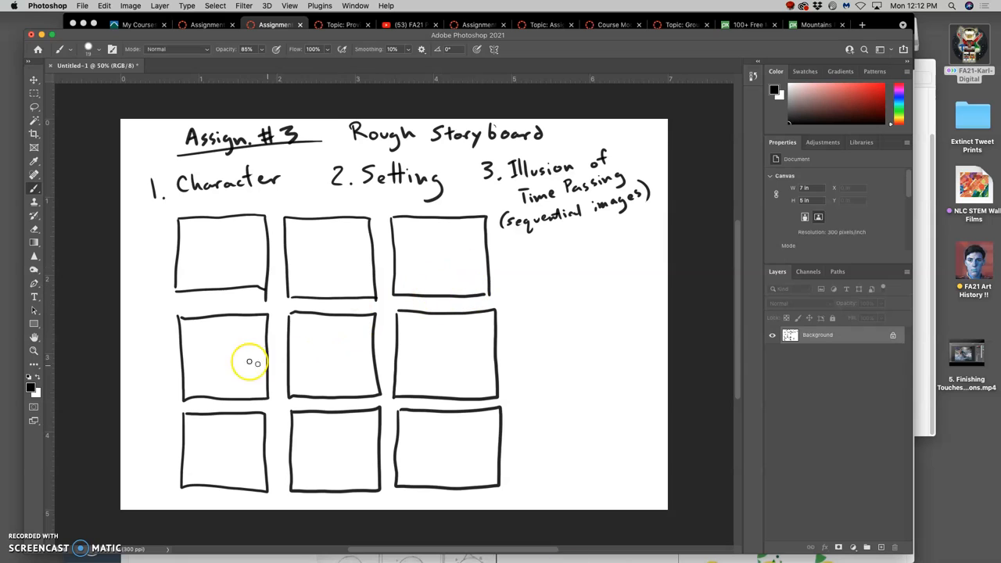
mouse_move(248, 267)
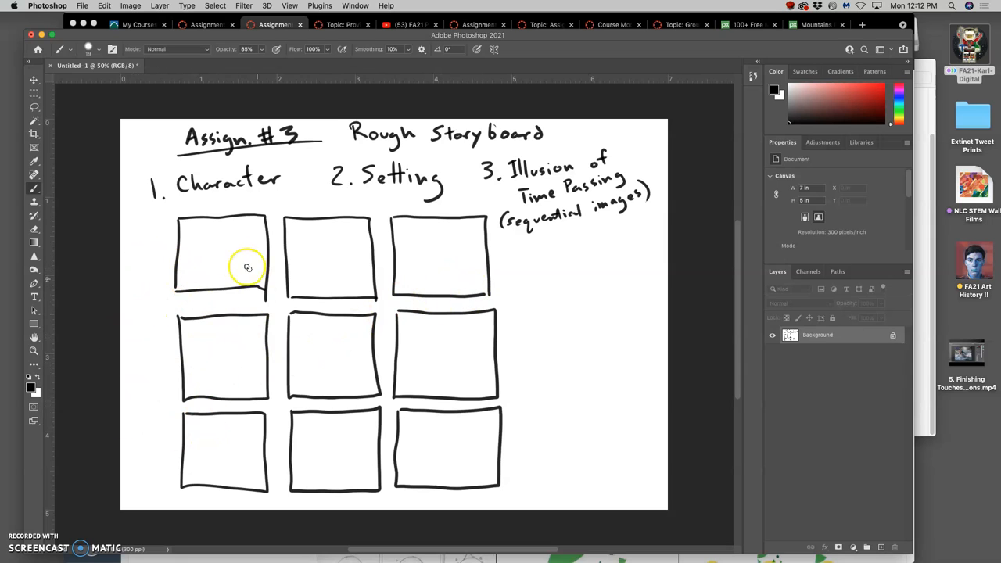
mouse_move(224, 202)
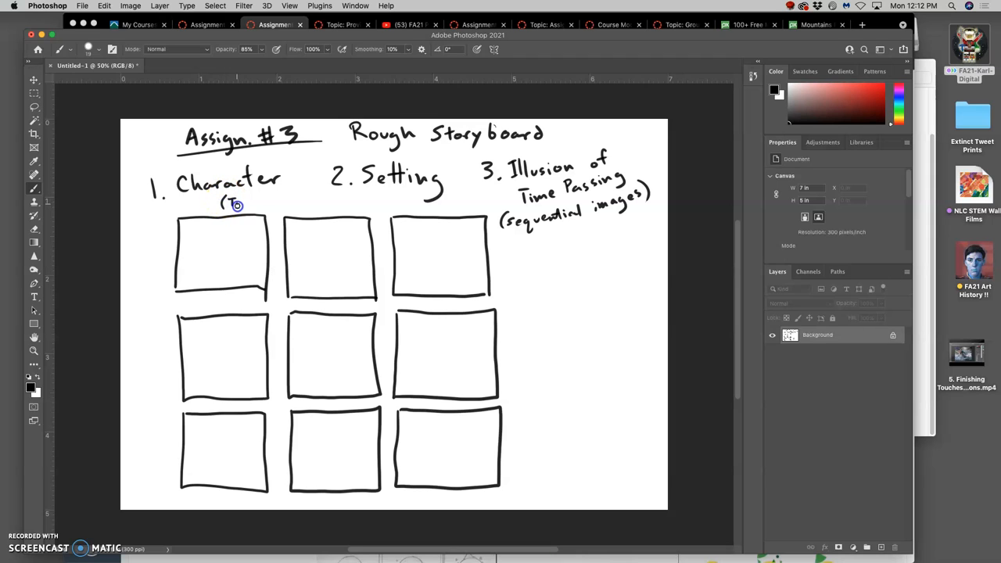
Step: Handwrite '(Transformation)' under Character, plus an arrow and note beside the bottom-right panel
drag(231, 204, 274, 203)
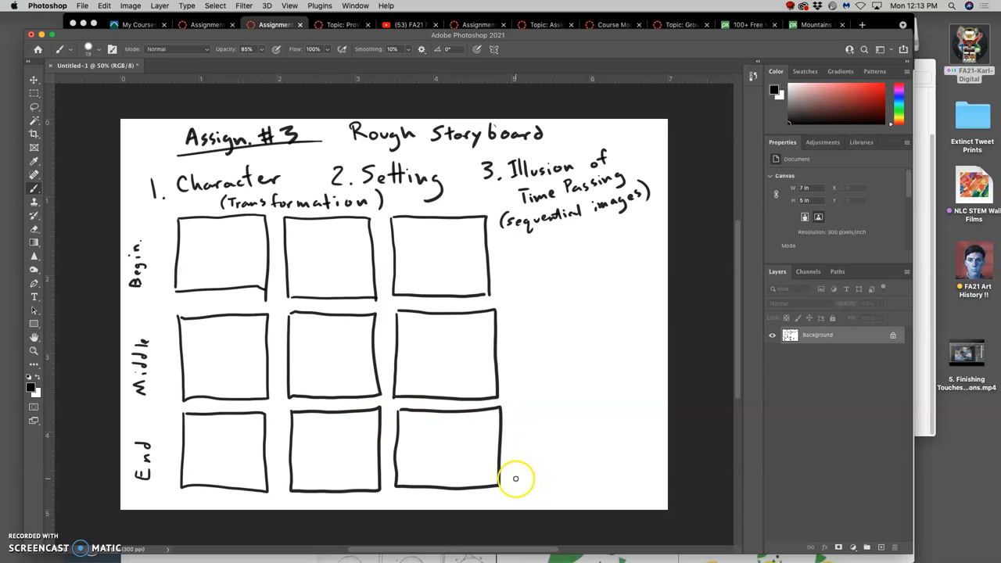
drag(516, 479, 544, 467)
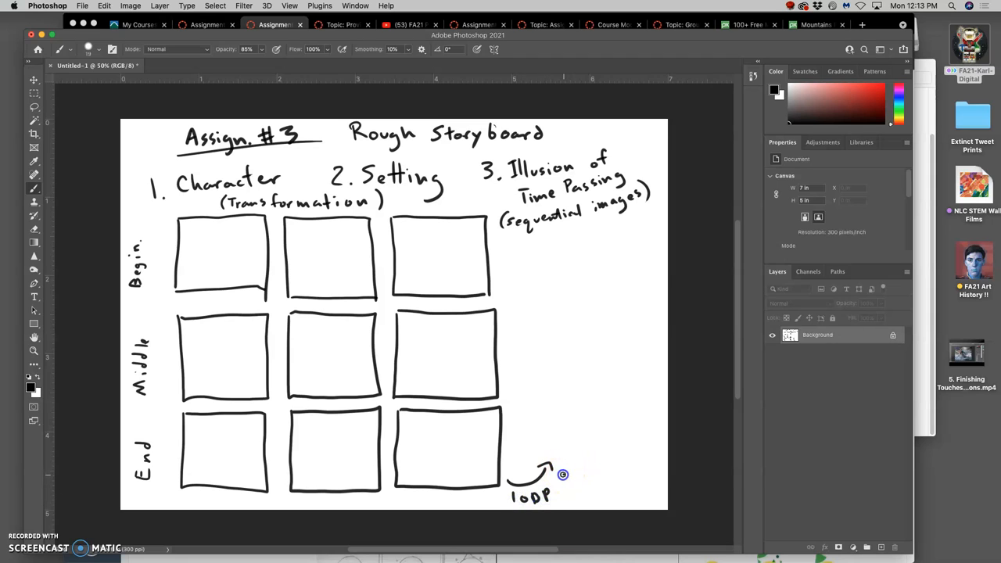
drag(547, 481, 591, 438)
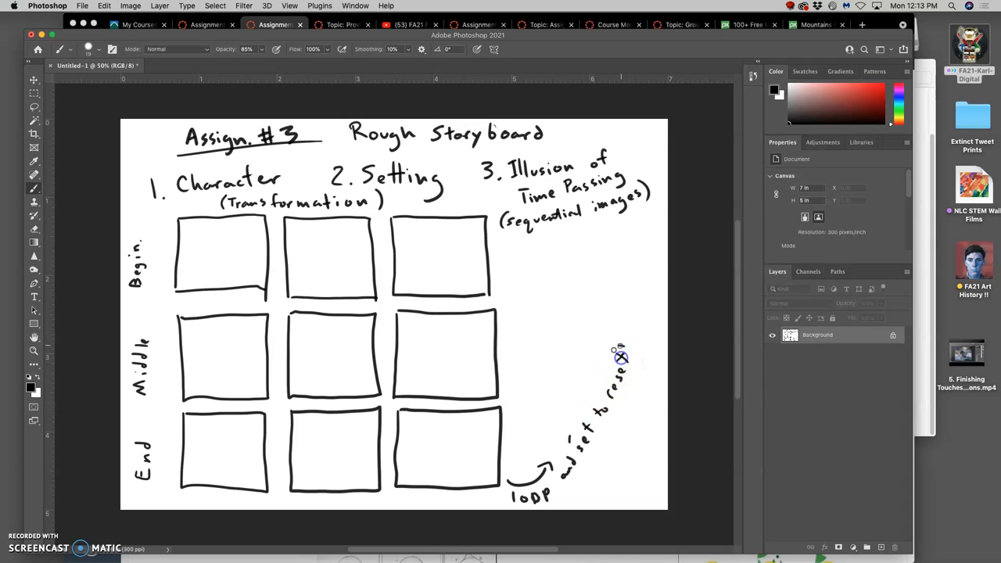
mouse_move(344, 383)
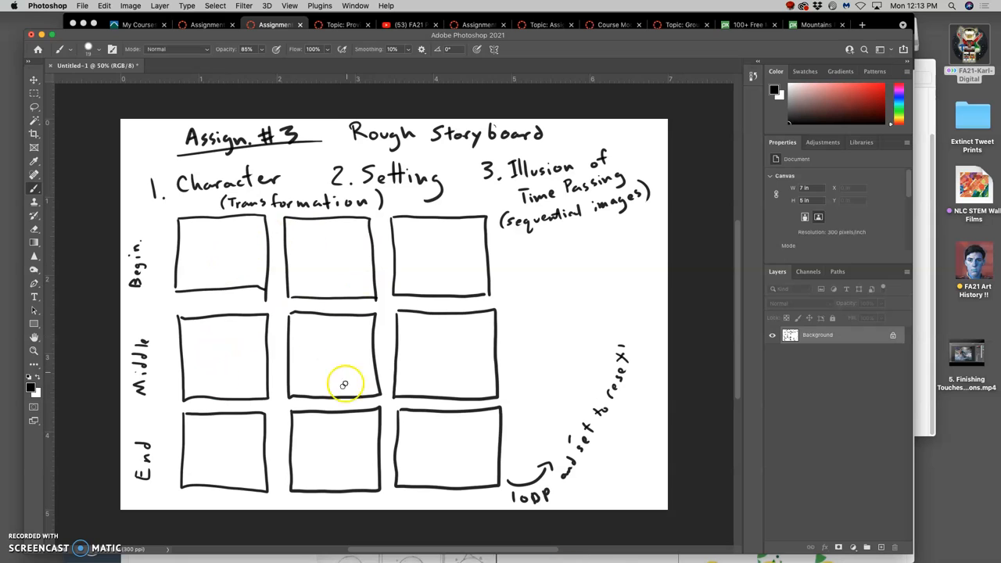
mouse_move(417, 401)
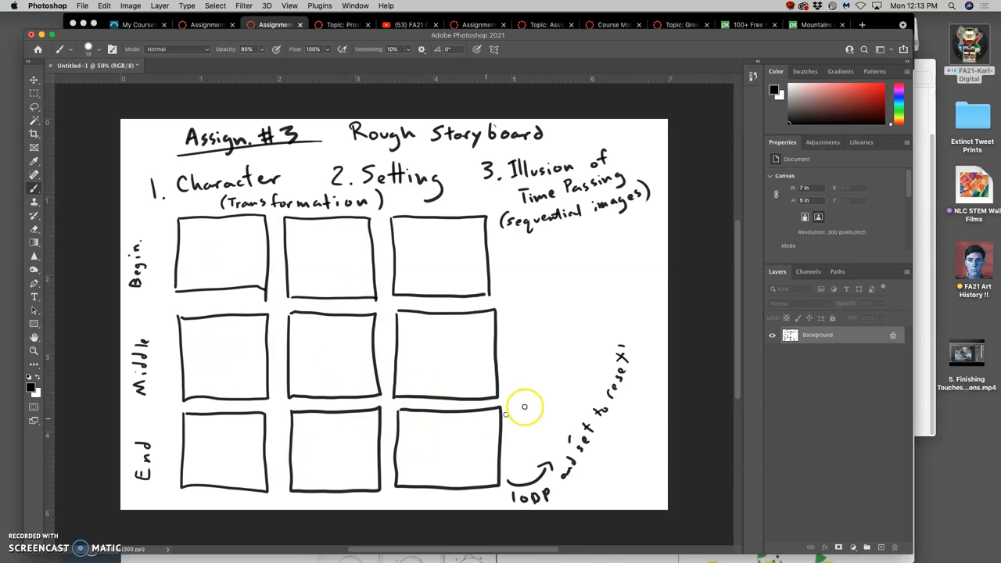
mouse_move(590, 256)
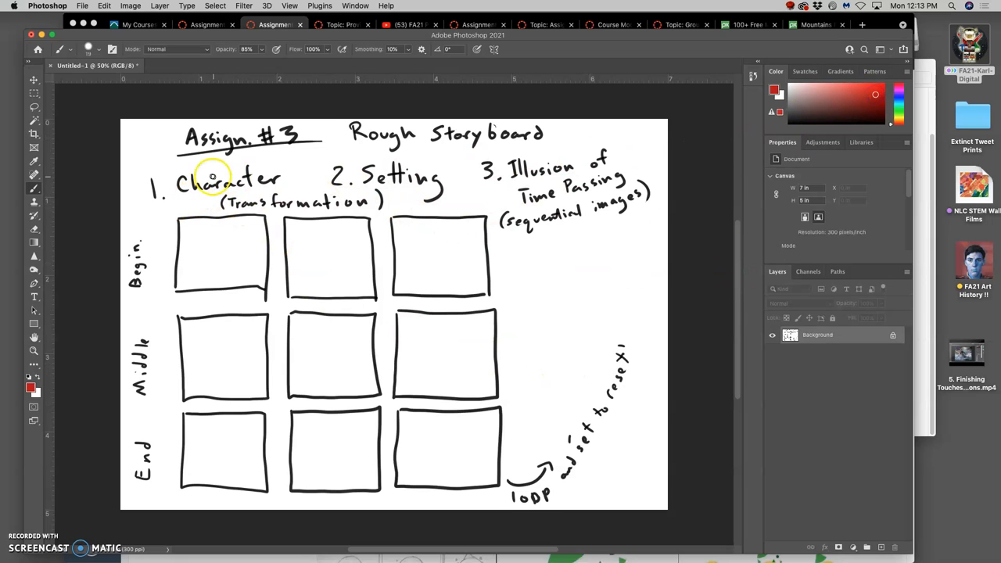
Step: Draw a red brush line beneath the Character heading
drag(183, 195, 283, 190)
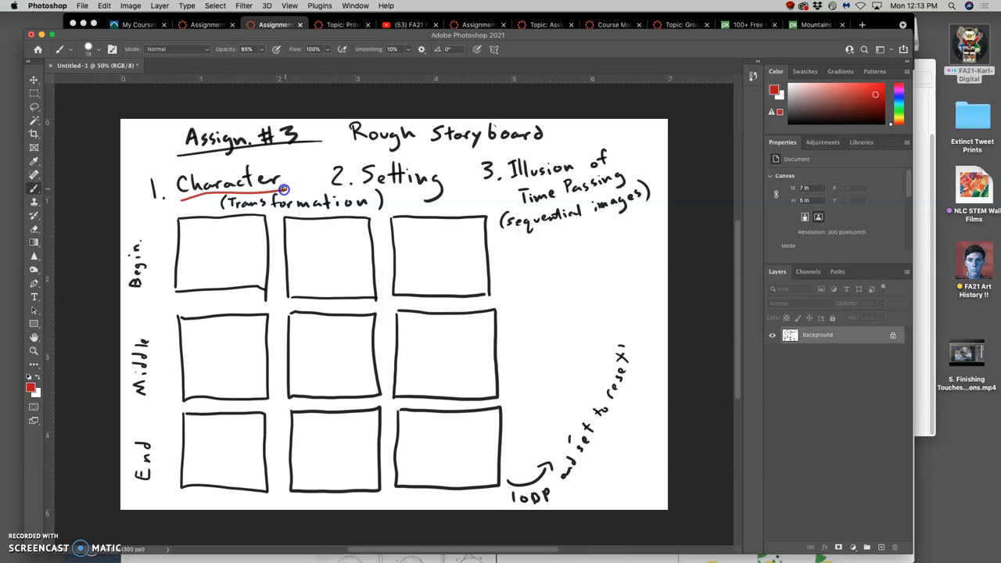
mouse_move(876, 25)
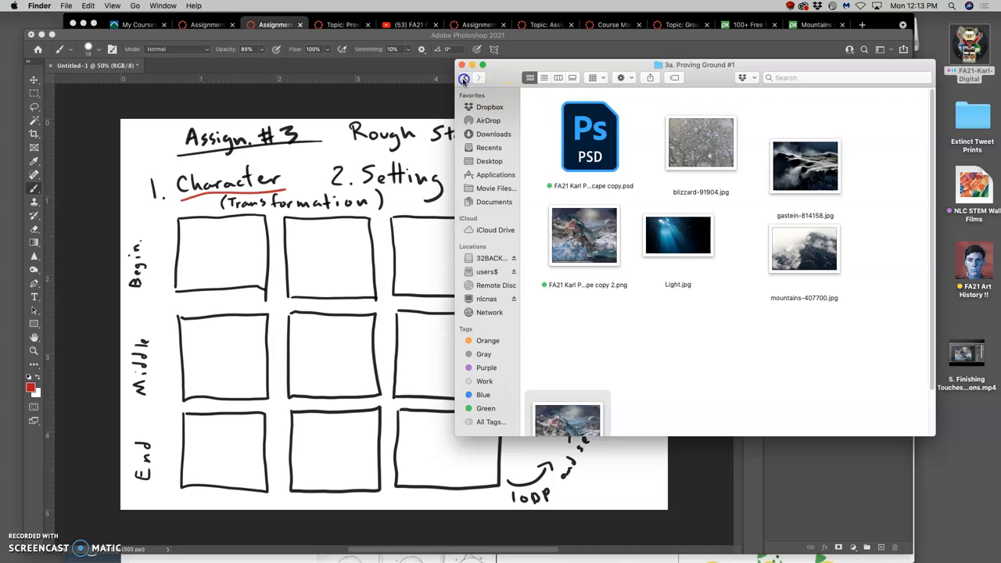
Step: Browse past assignments, opening the Digital Art Exercise #0 and Exercise #1 SPEAK folders
click(466, 77)
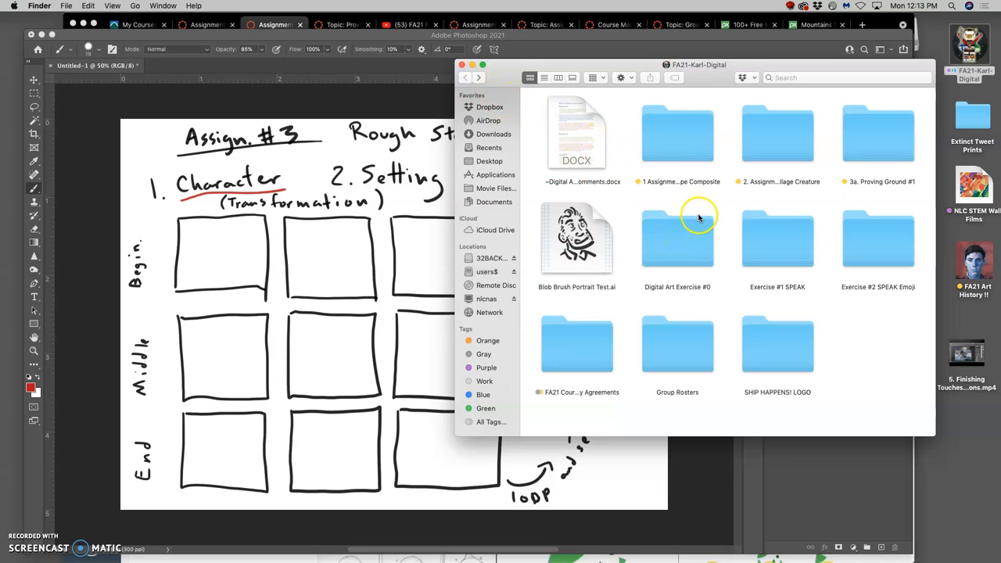
mouse_move(727, 184)
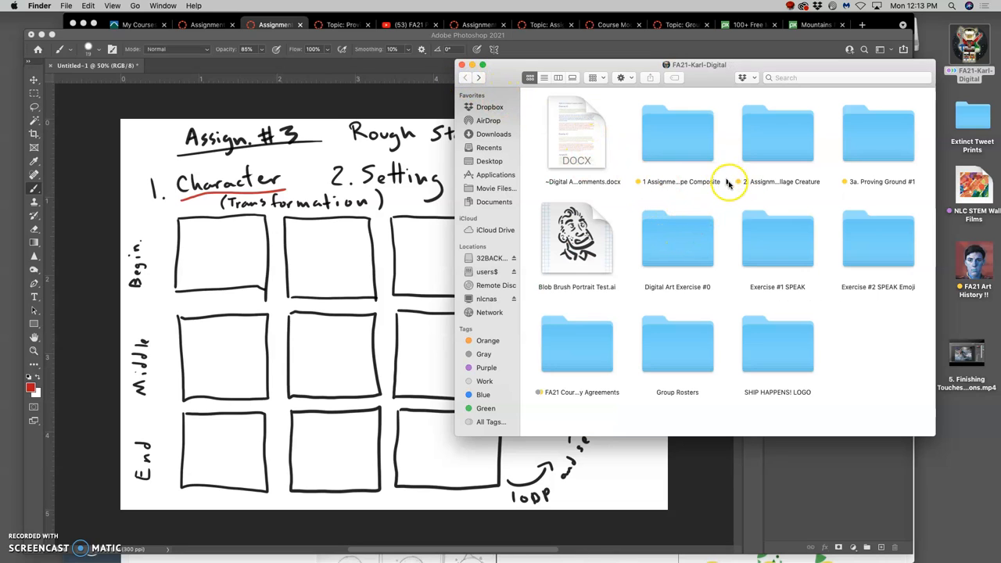
click(678, 239)
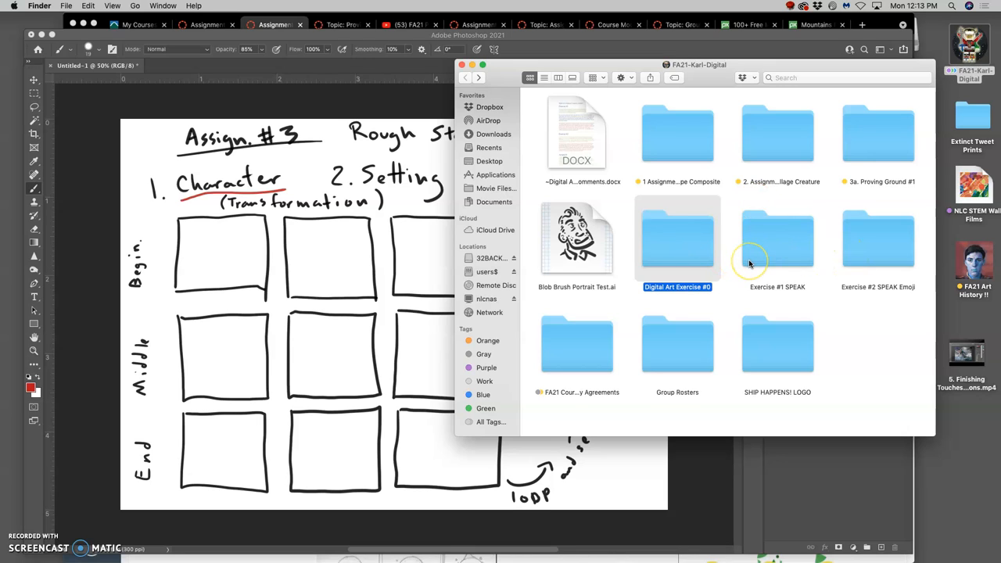
mouse_move(747, 258)
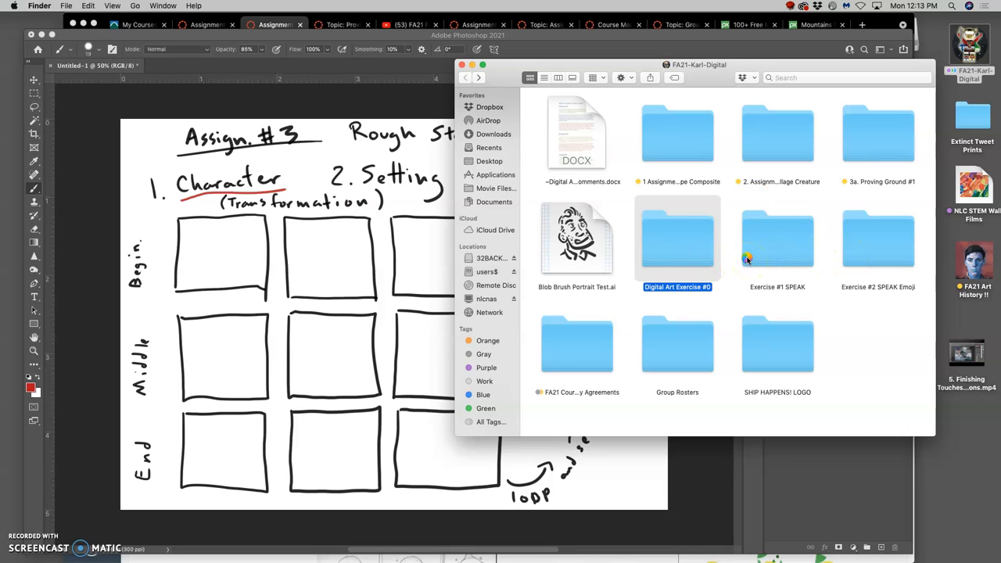
double_click(677, 240)
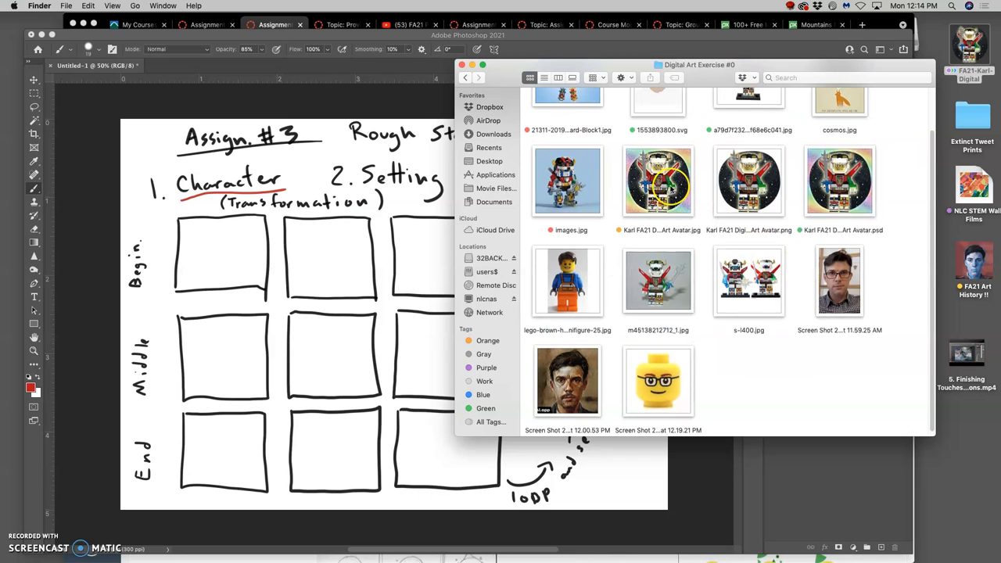
scroll(up, 3)
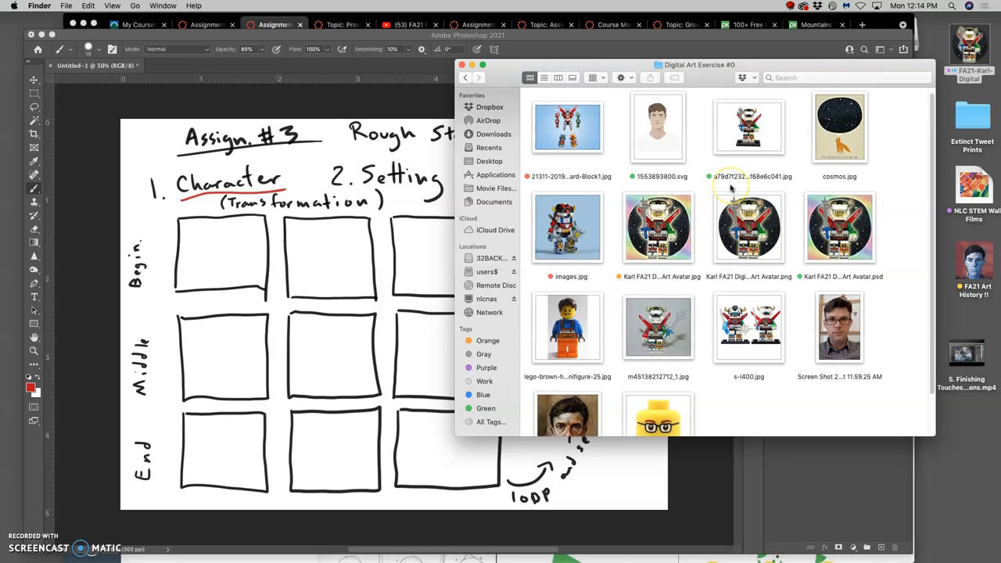
click(467, 77)
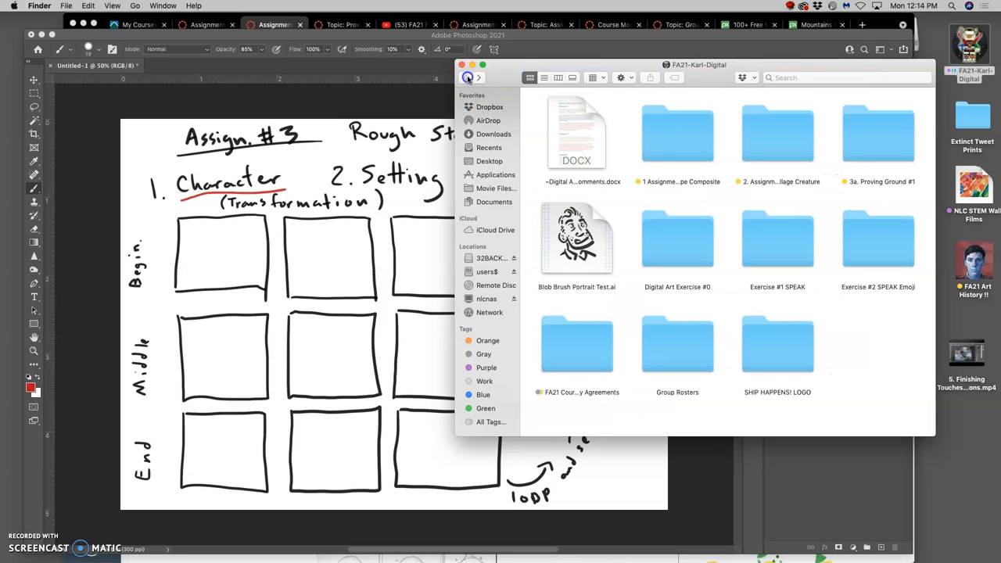
mouse_move(783, 253)
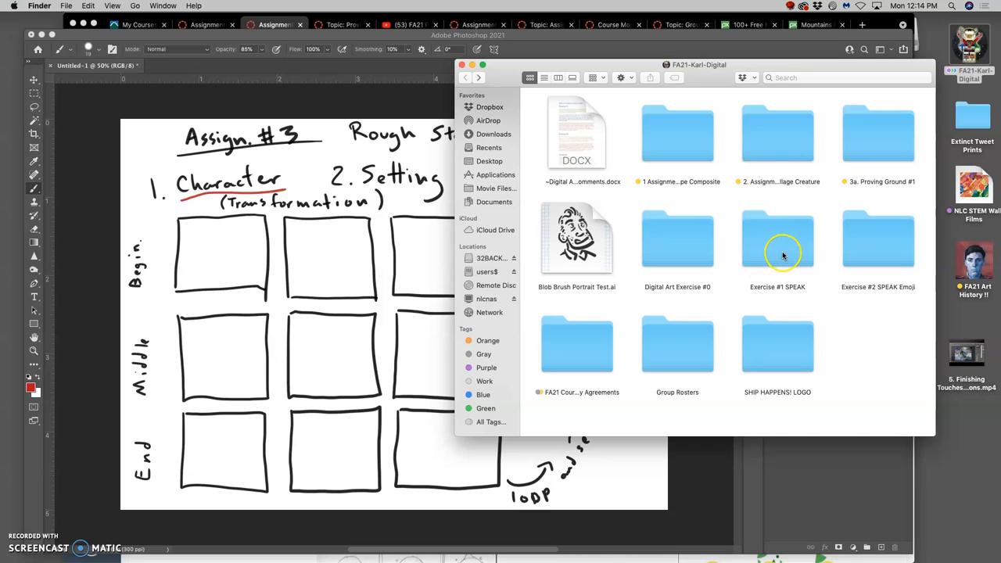
double_click(777, 242)
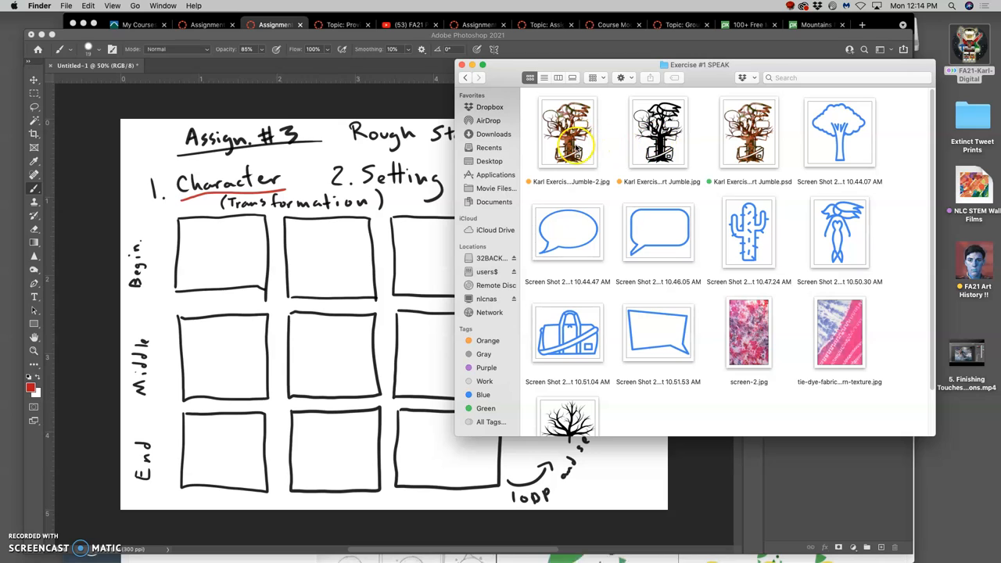
Step: View the emoji background image in Exercise #2 SPEAK Emoji, then return to the course folder
click(467, 77)
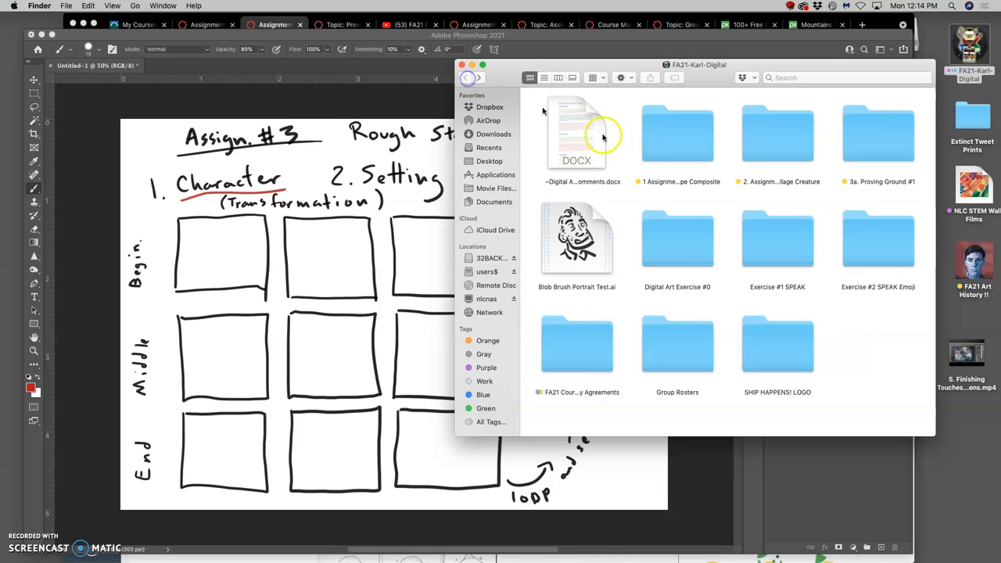
click(877, 240)
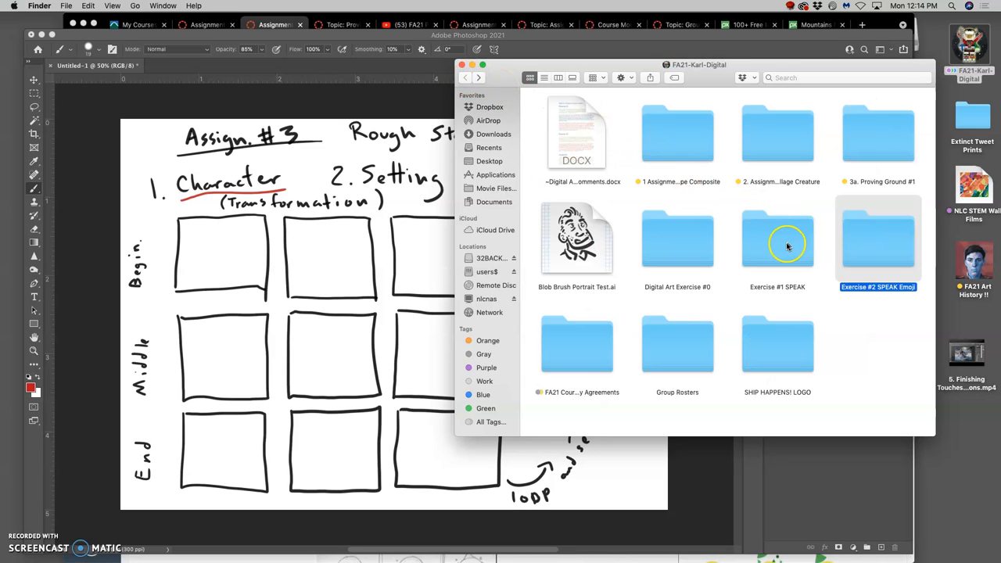
mouse_move(779, 196)
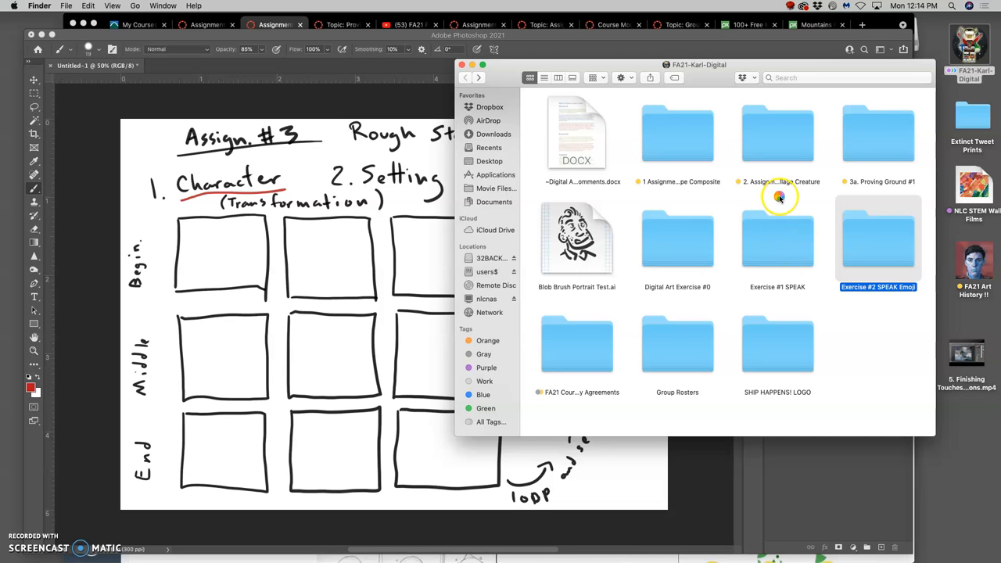
double_click(878, 240)
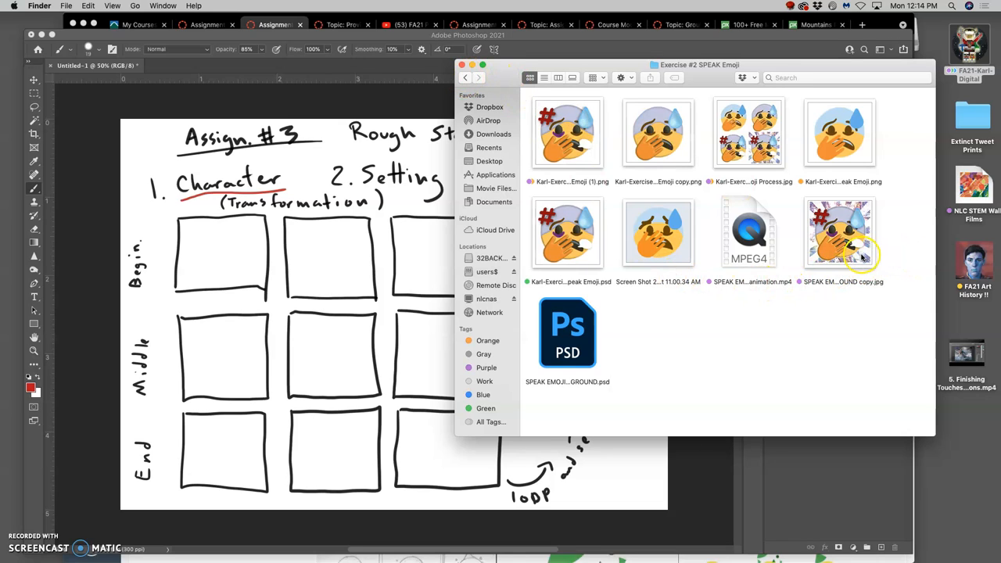
click(839, 232)
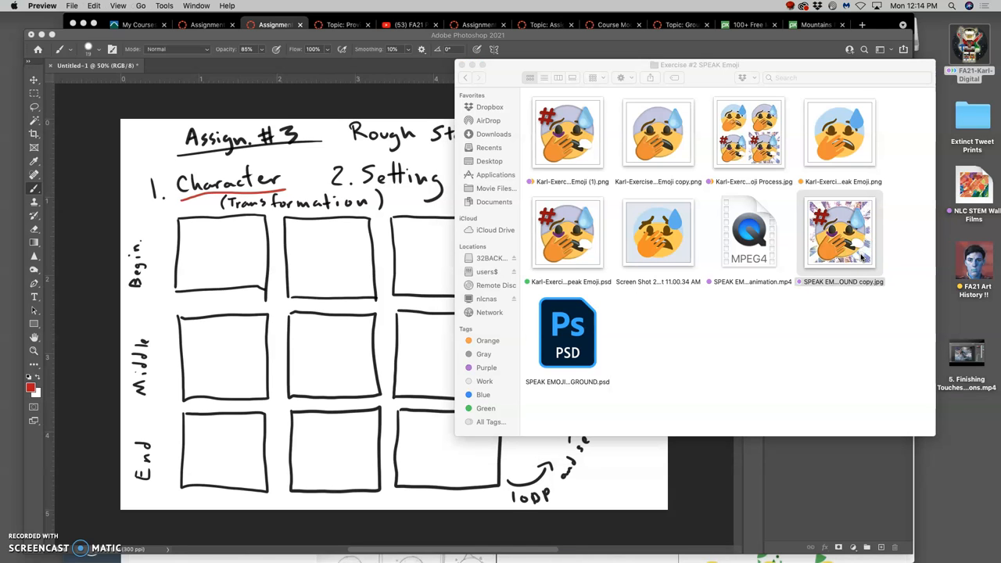
double_click(839, 232)
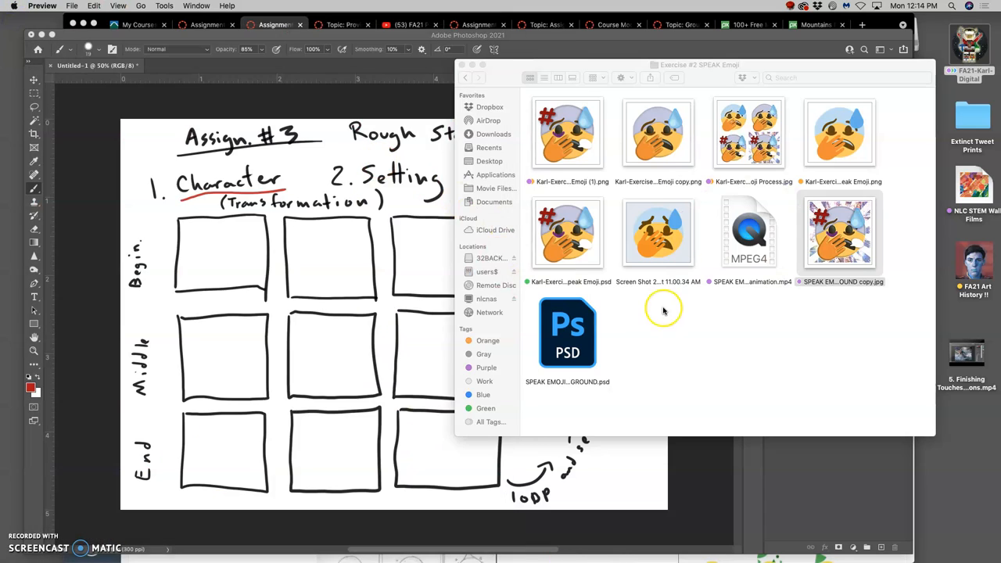
click(465, 77)
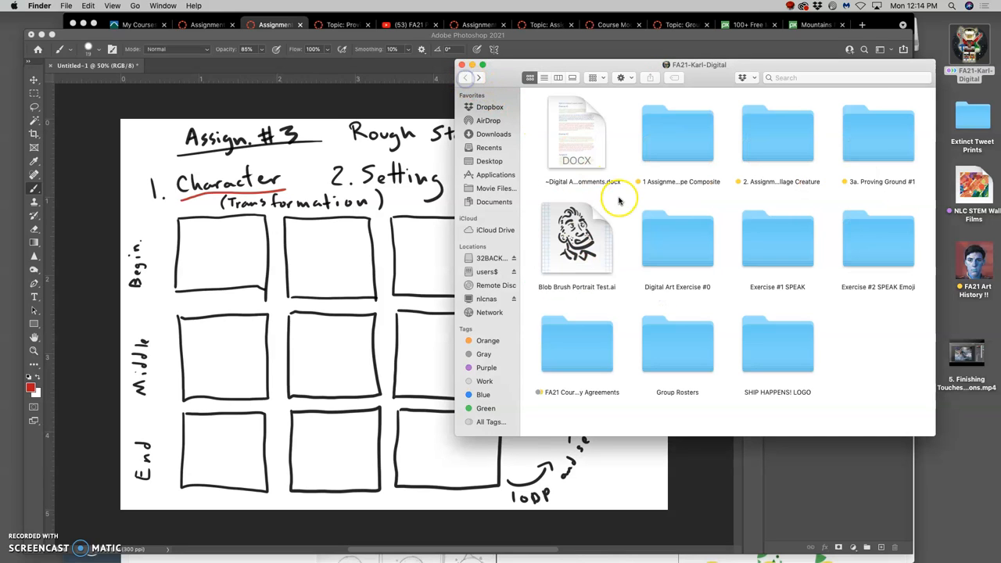
mouse_move(618, 199)
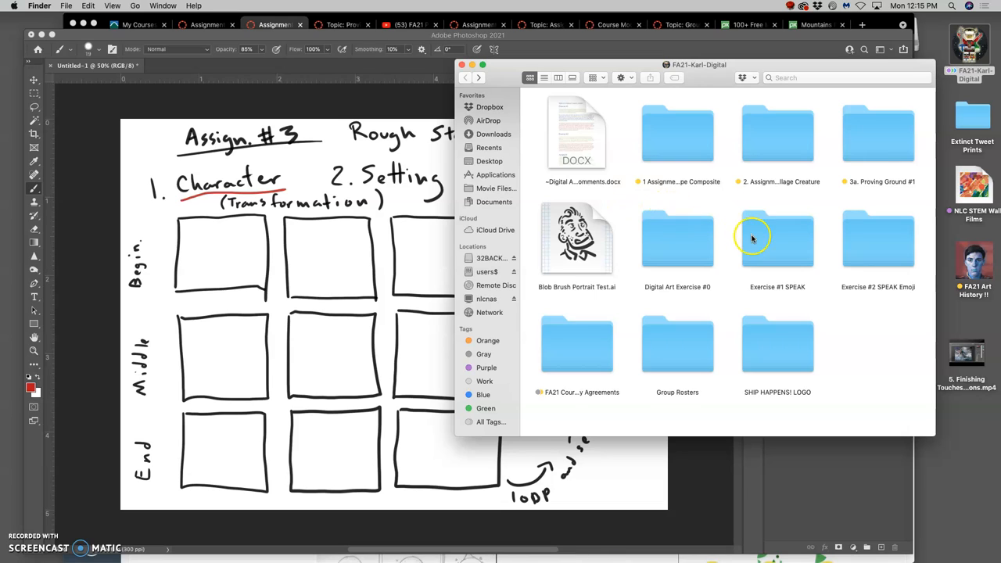
mouse_move(688, 305)
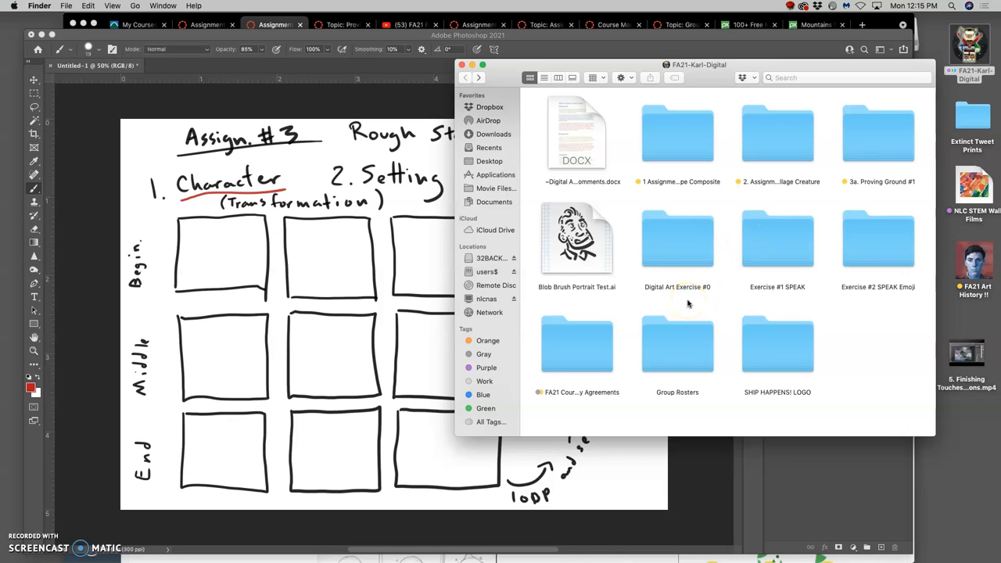
Step: Open the SHIP HAPPENS! LOGO folder and select the black combined mark logo image
click(778, 345)
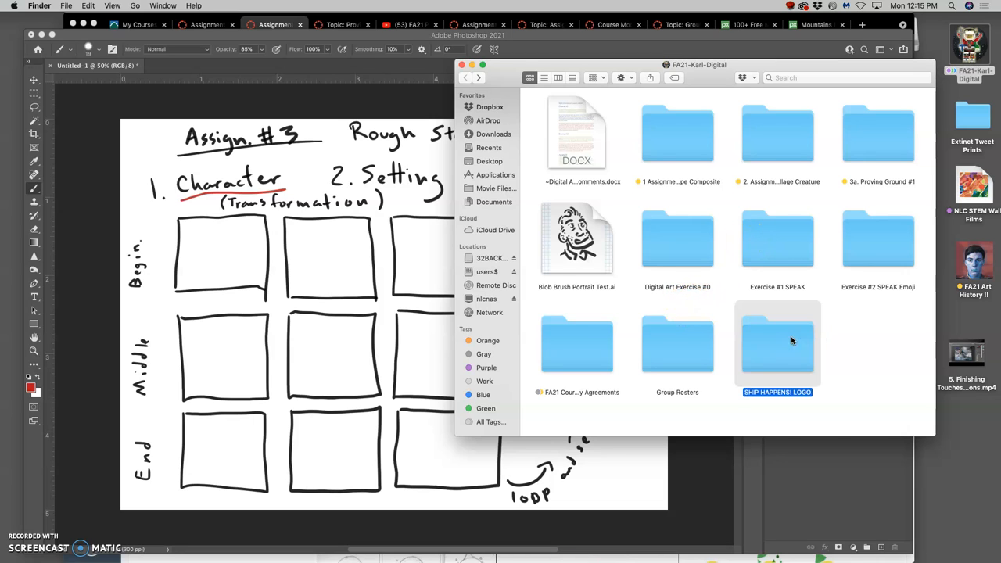
double_click(778, 344)
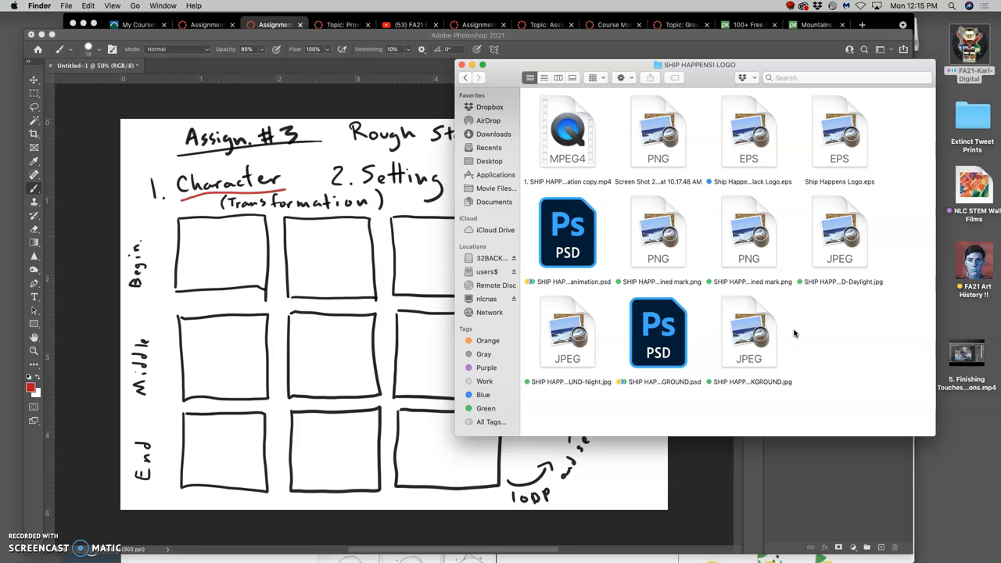
mouse_move(796, 330)
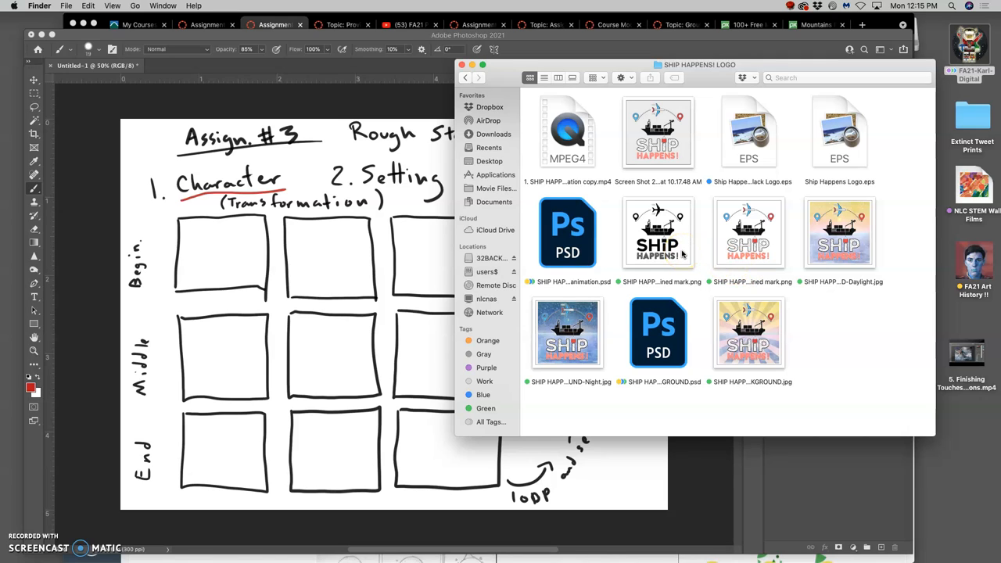
click(658, 233)
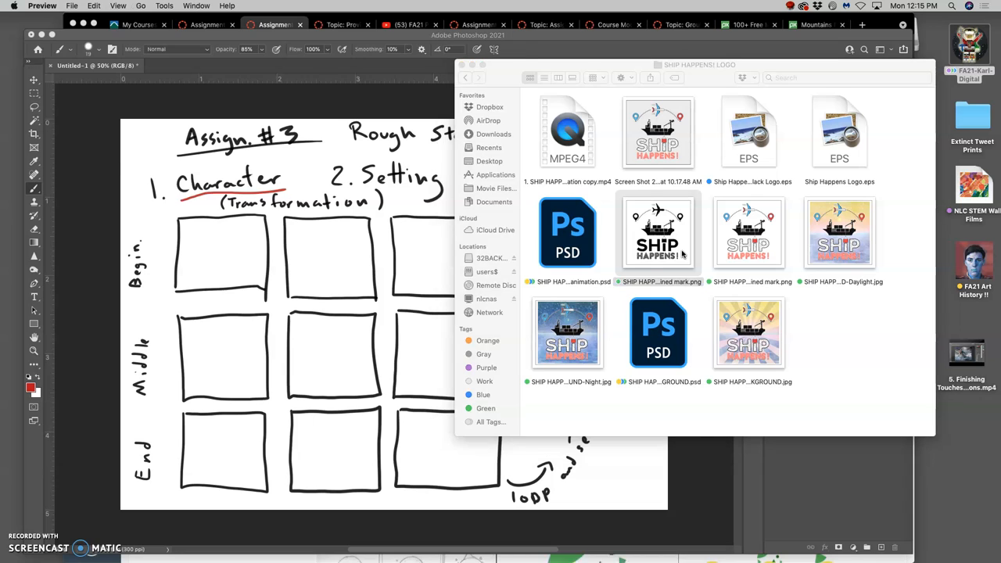
Step: Open the black combined-mark logo and its Daylight and Night background versions in Preview
double_click(658, 233)
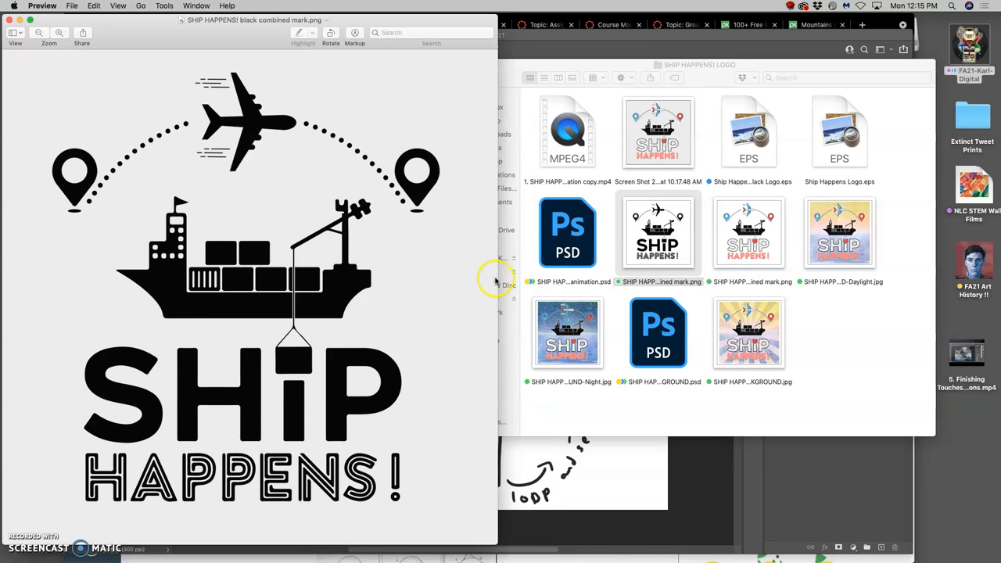
mouse_move(491, 279)
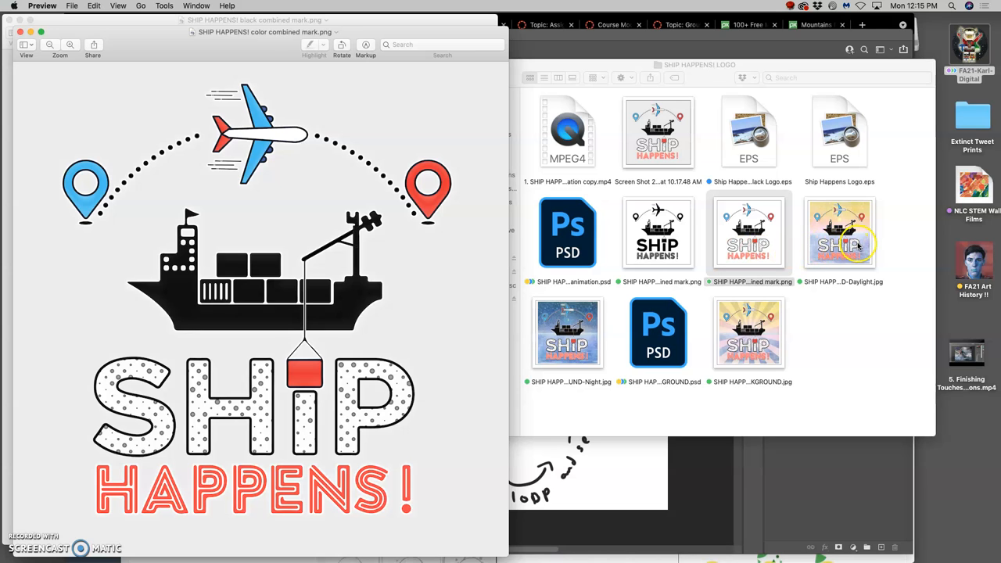
double_click(840, 233)
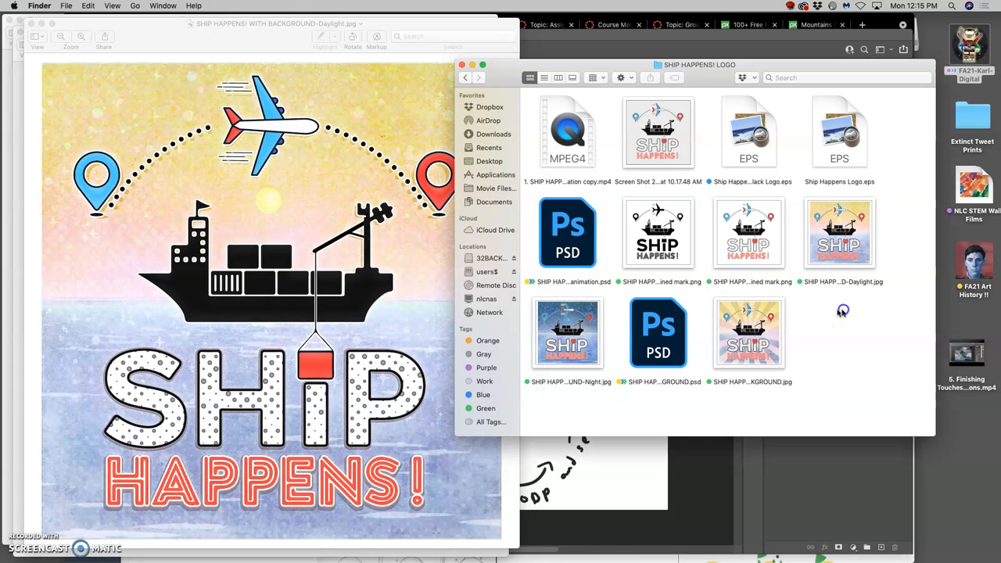
double_click(567, 332)
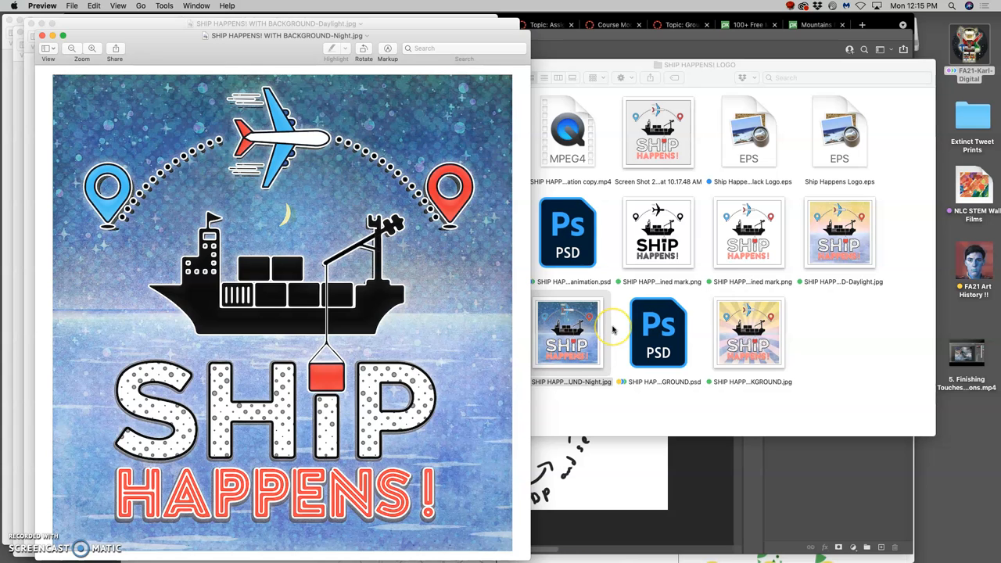
mouse_move(510, 270)
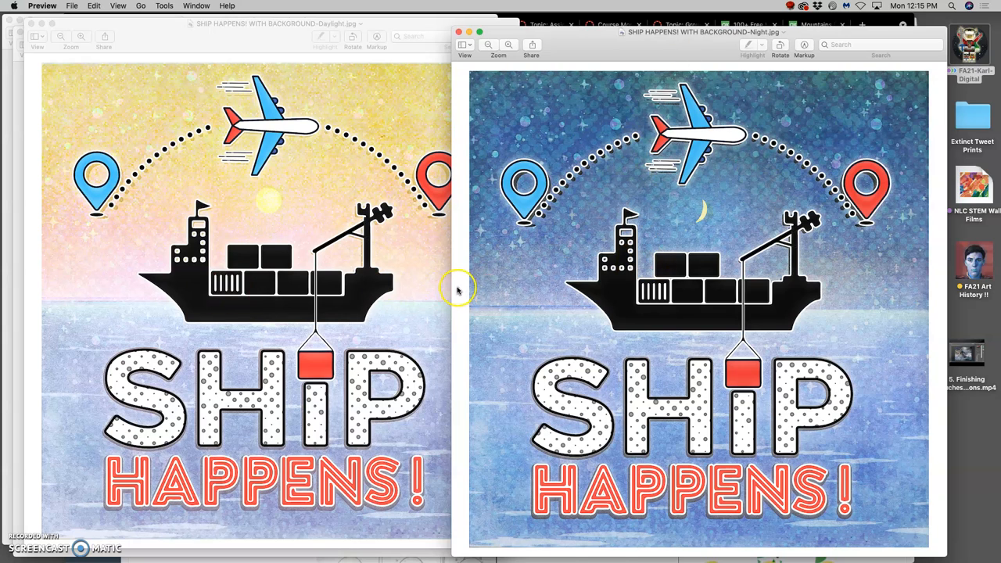
mouse_move(356, 227)
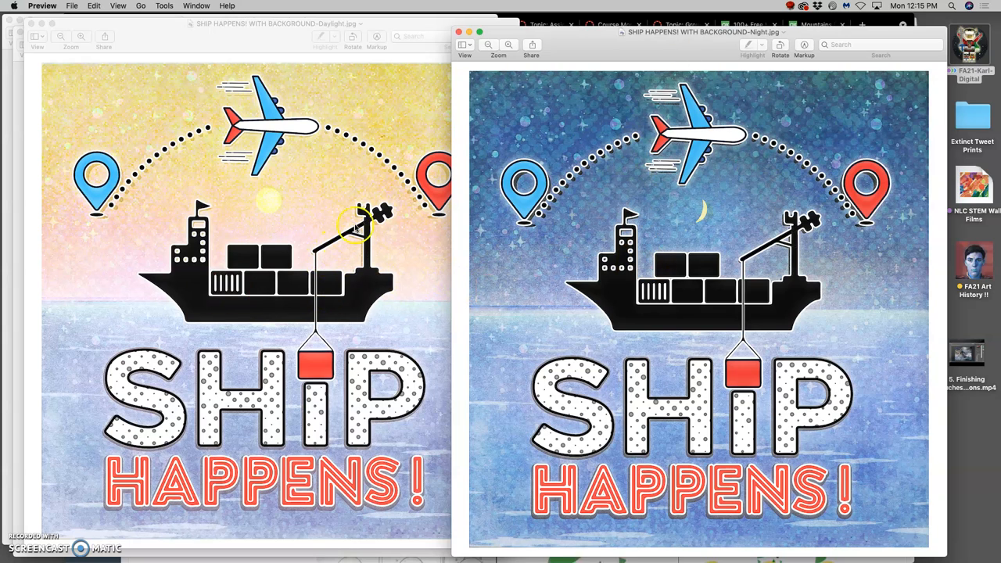
mouse_move(316, 305)
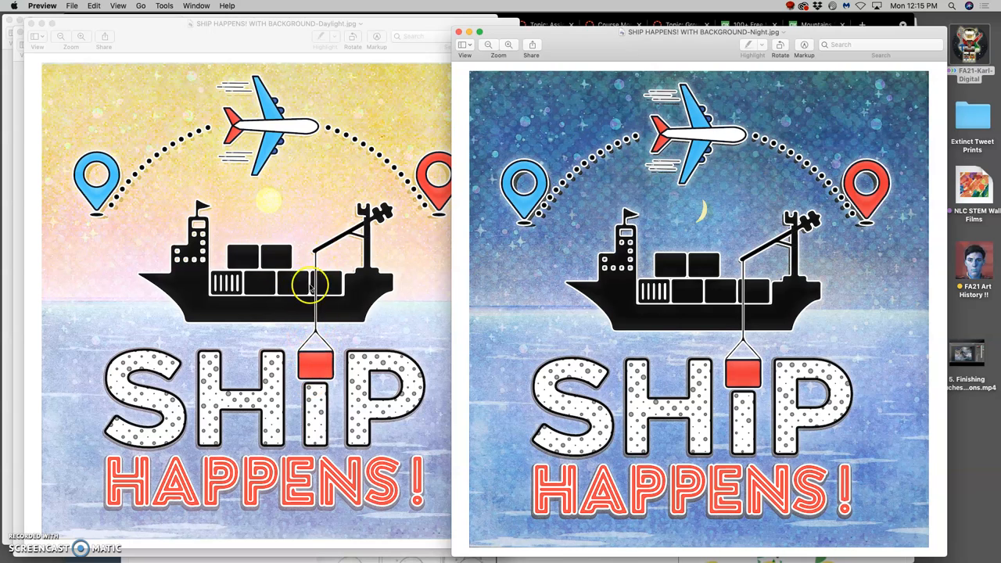
mouse_move(299, 288)
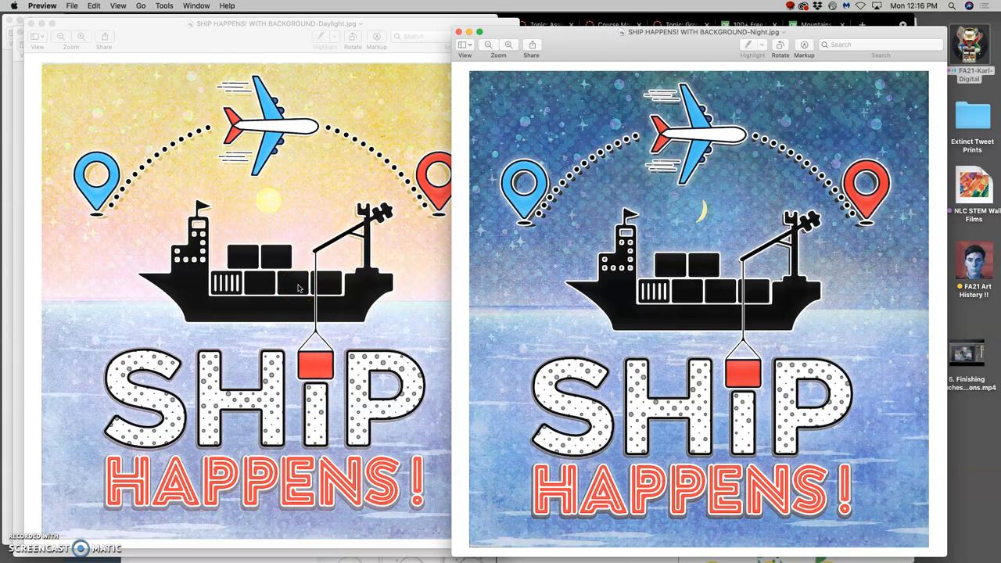
mouse_move(544, 121)
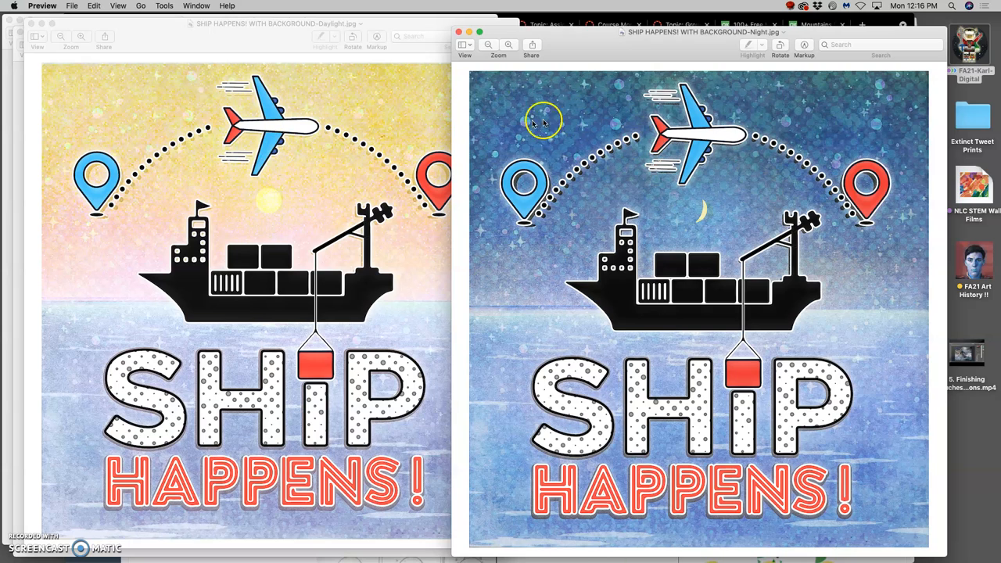
mouse_move(609, 205)
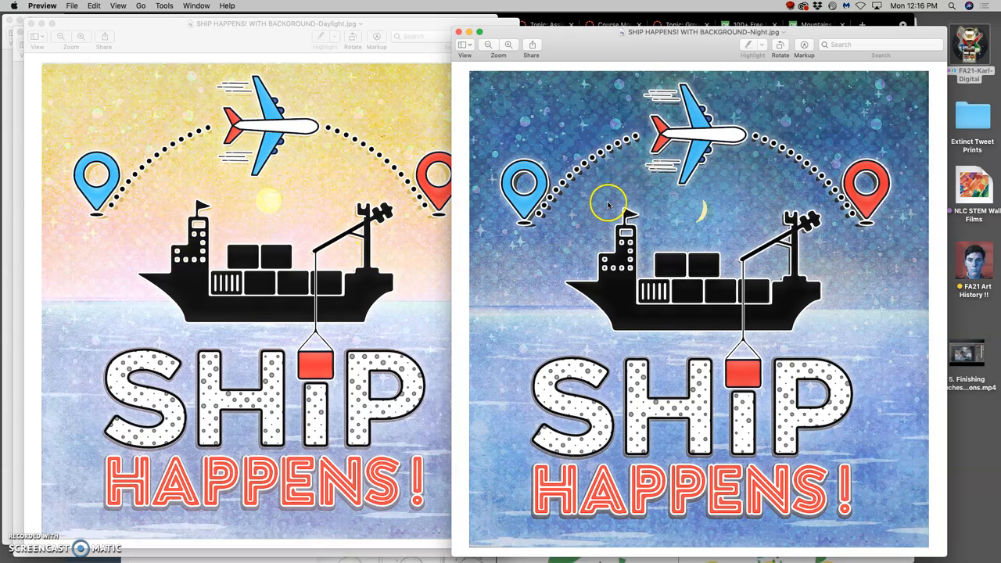
mouse_move(590, 96)
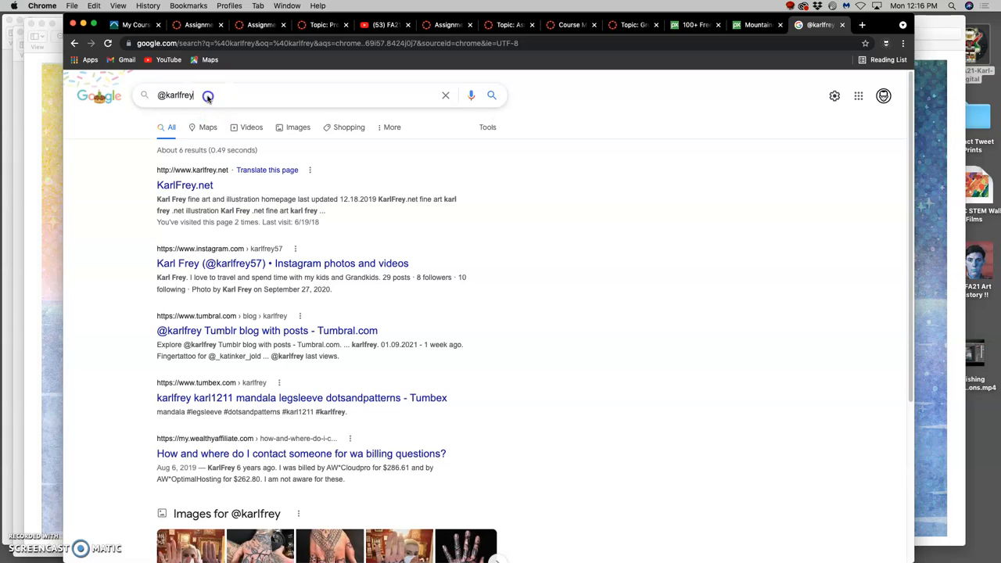
mouse_move(239, 162)
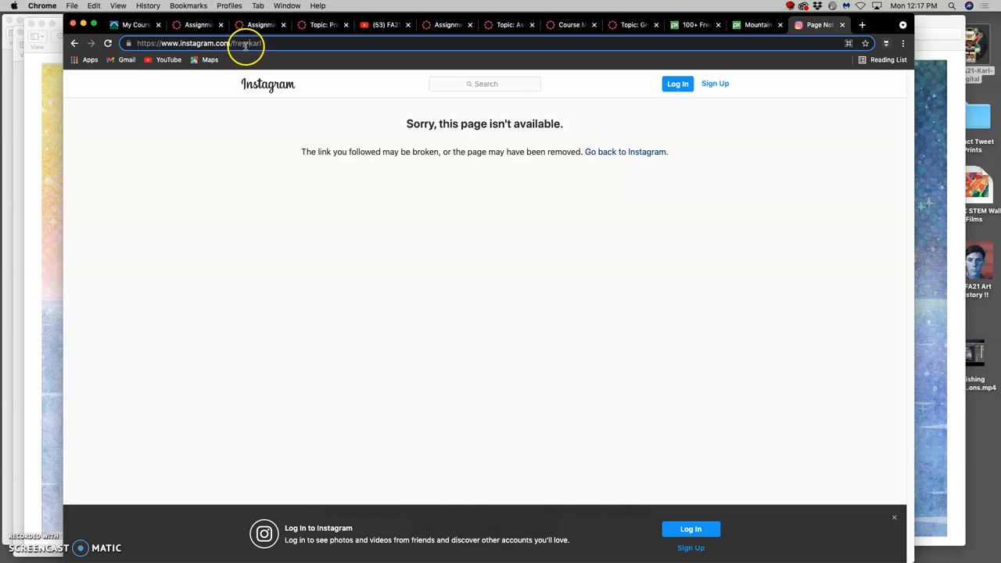
Step: Open the Instagram profile from search, close the Night logo, and play the Drive animation video
click(245, 43)
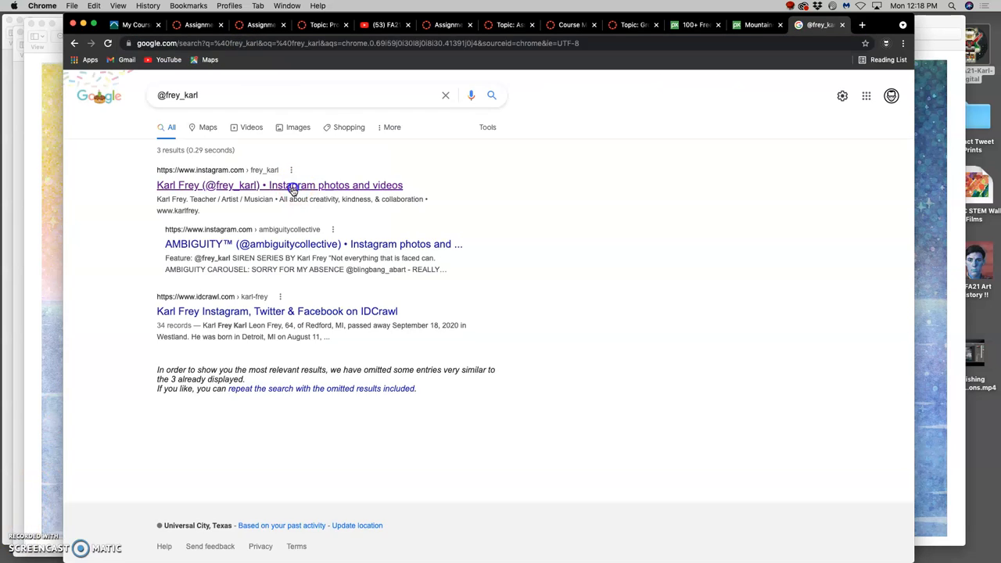
click(279, 185)
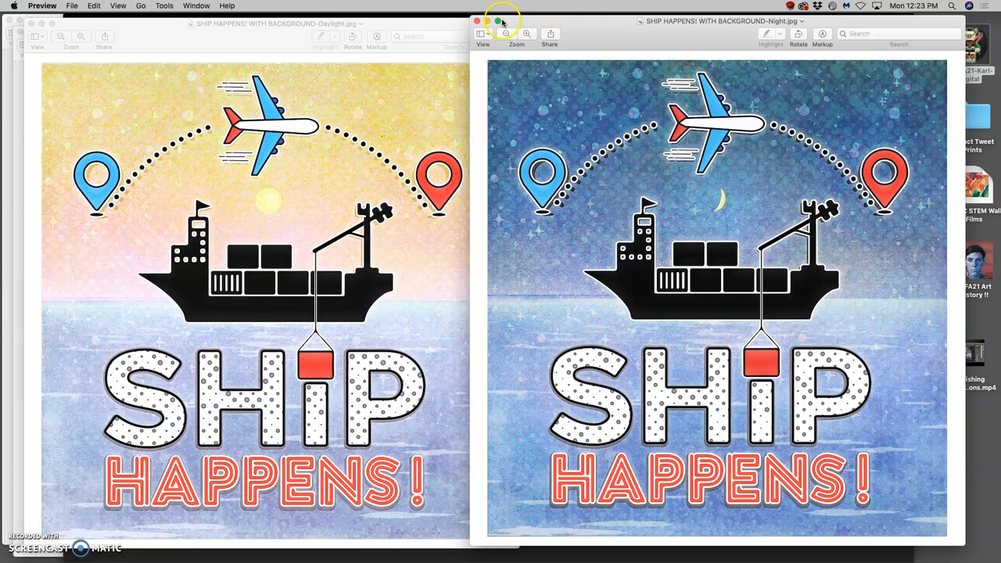
click(476, 21)
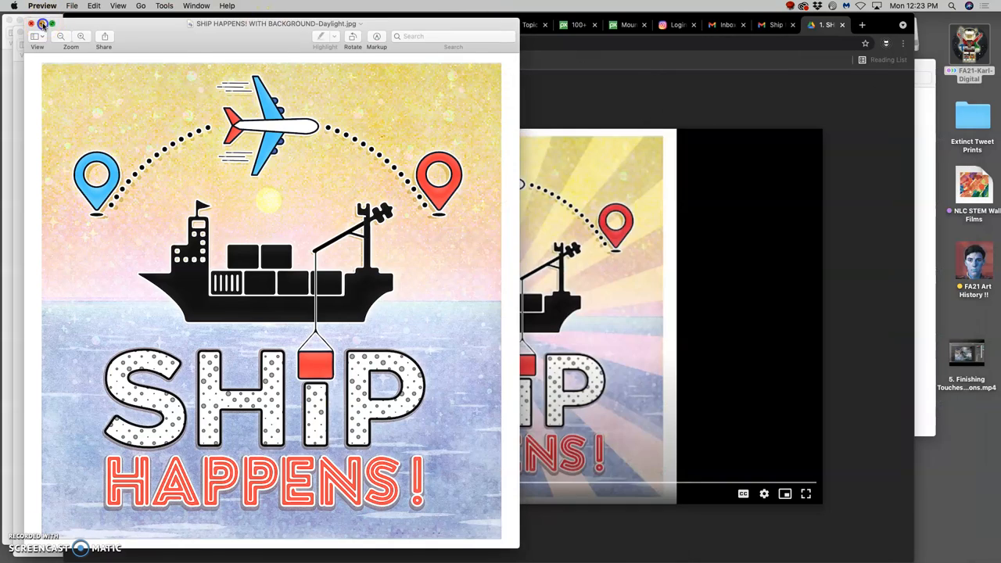
click(43, 24)
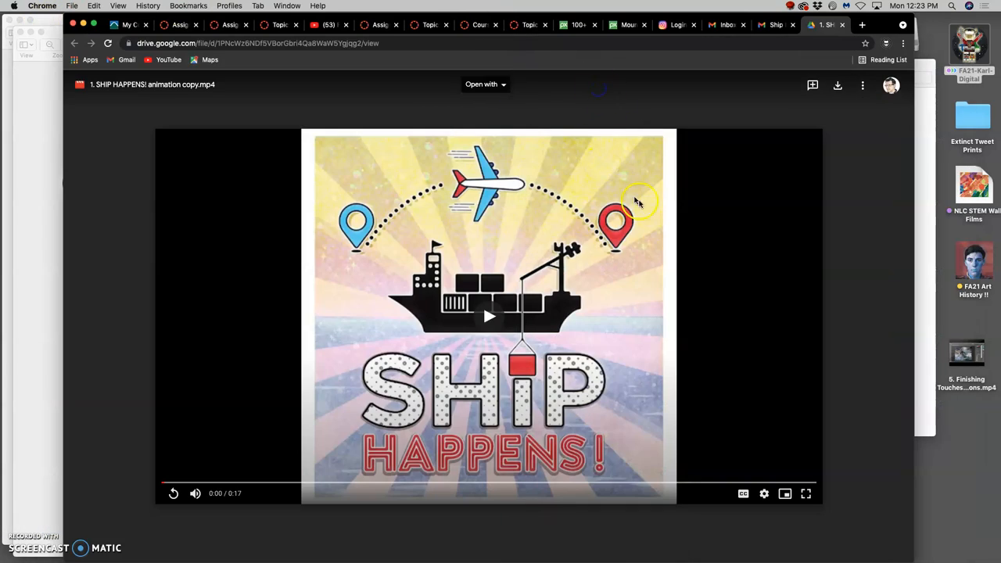
mouse_move(483, 318)
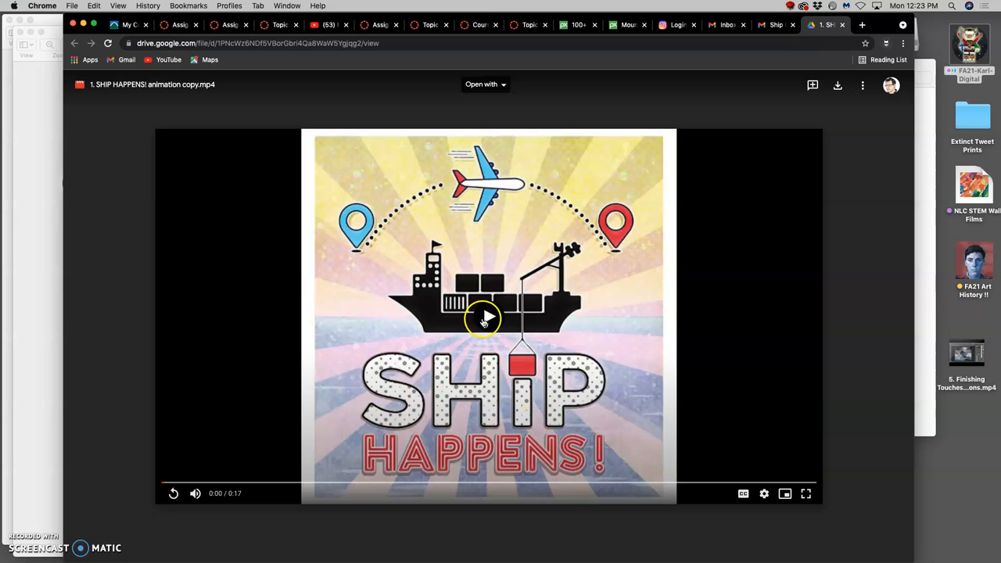
click(482, 318)
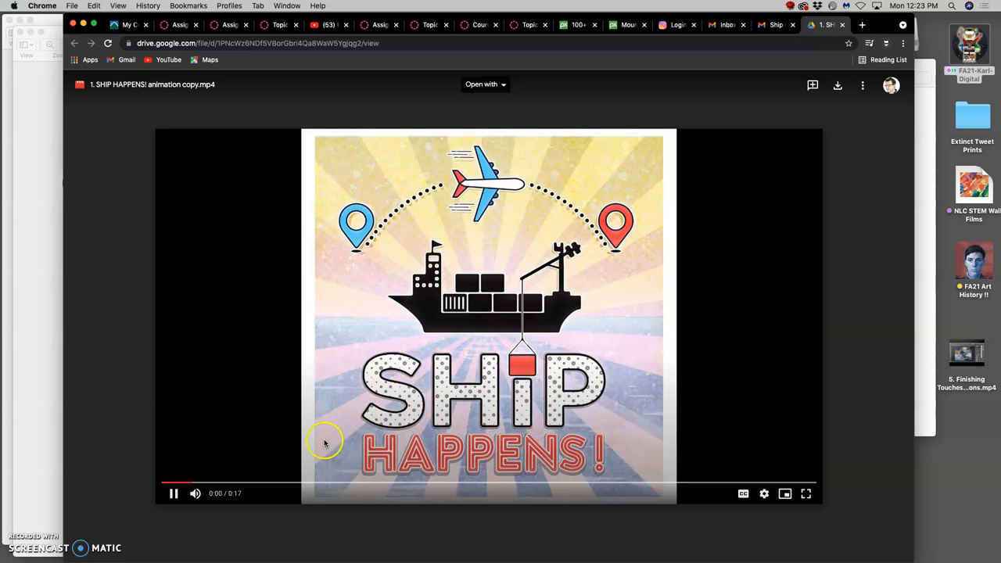